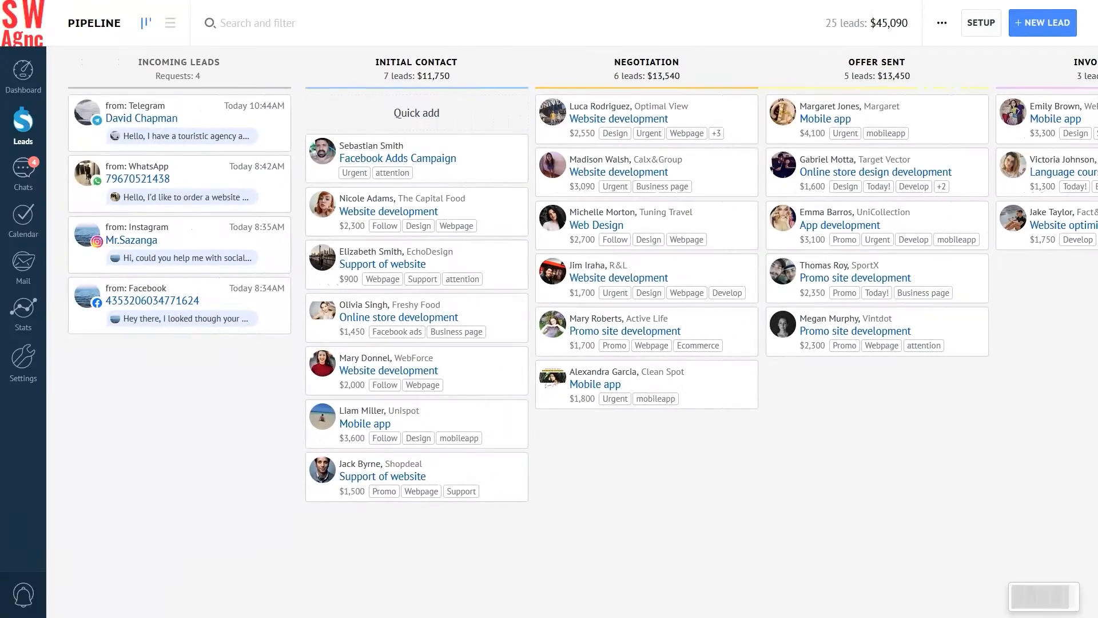
# Step: Email the Promo list.jpg promotion list to the Instagram lead's contact
pyautogui.click(178, 242)
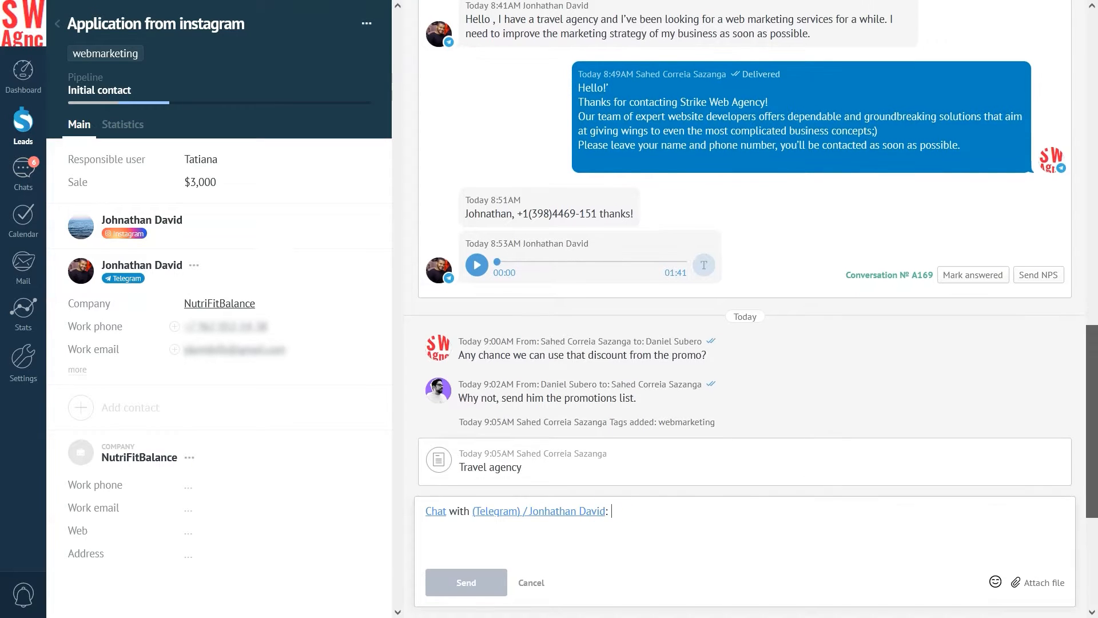
pyautogui.click(435, 511)
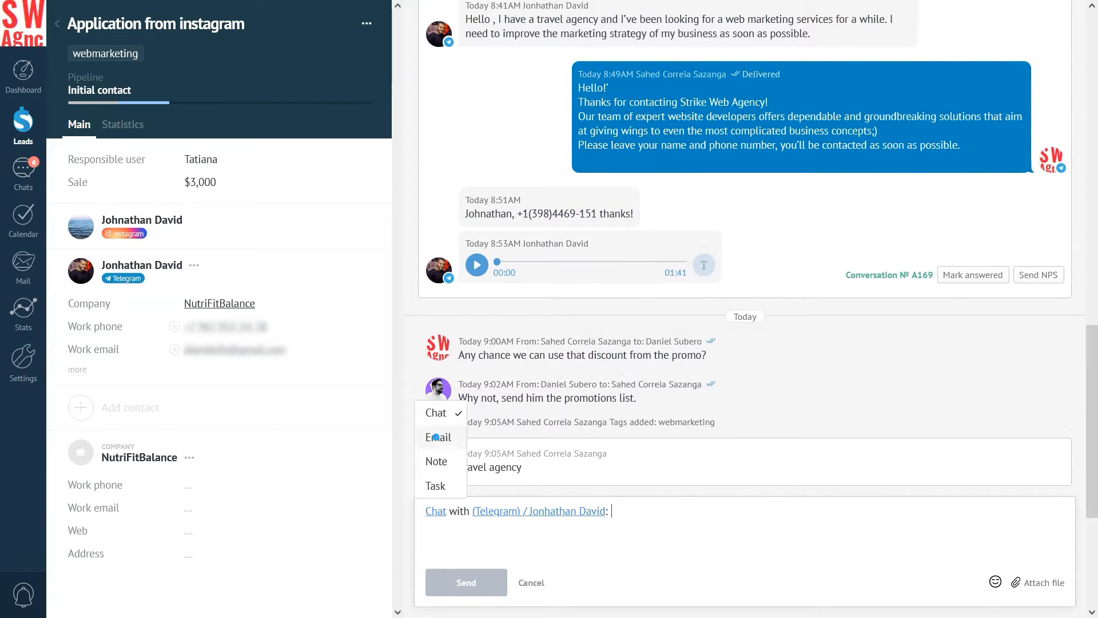
pyautogui.click(437, 437)
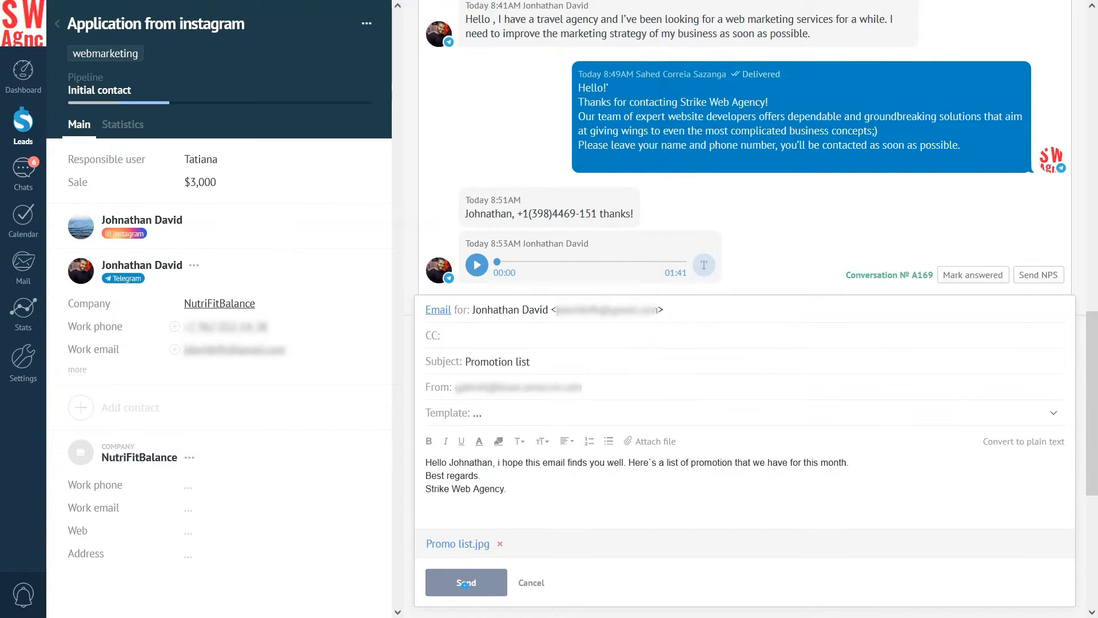
pyautogui.click(466, 582)
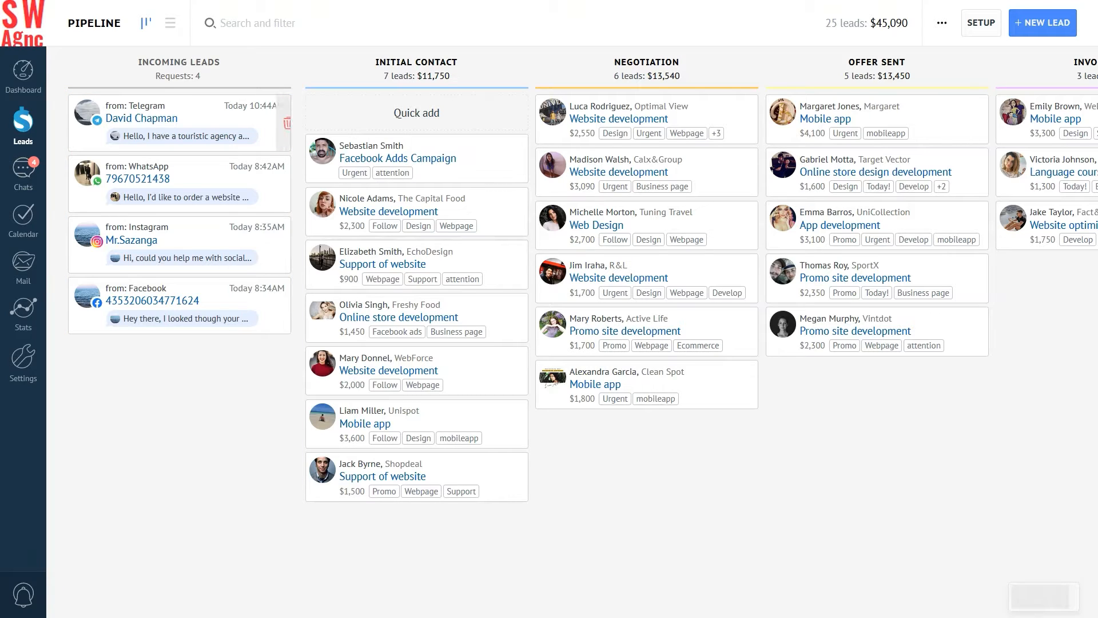
pyautogui.moveTo(141, 117)
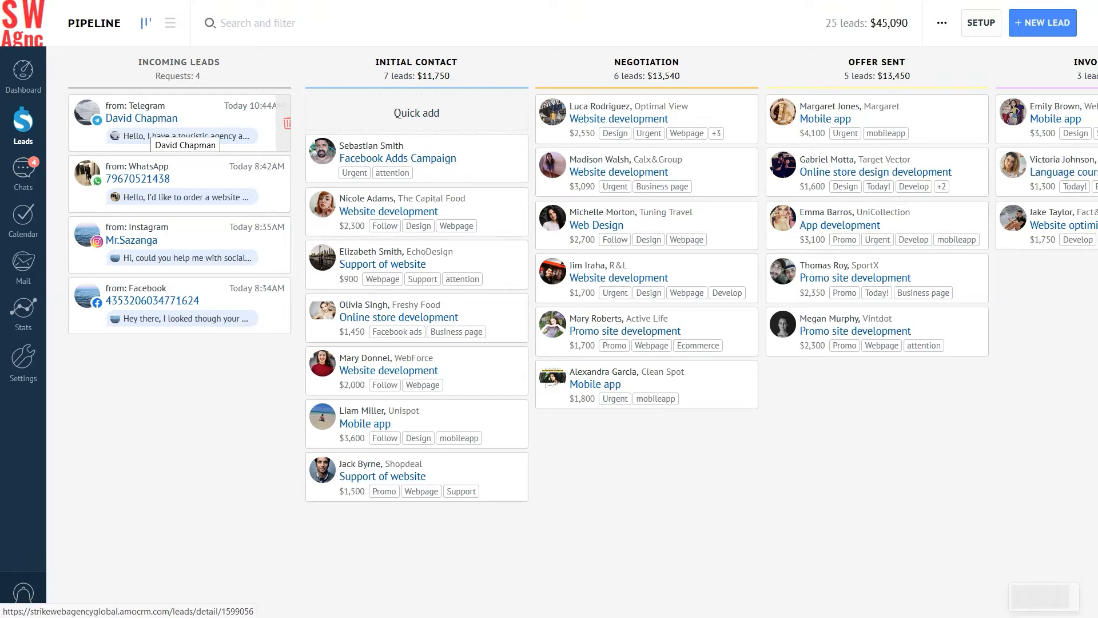
# Step: Reply to the Telegram lead offering web marketing services and add a follow-up task due today
pyautogui.click(140, 118)
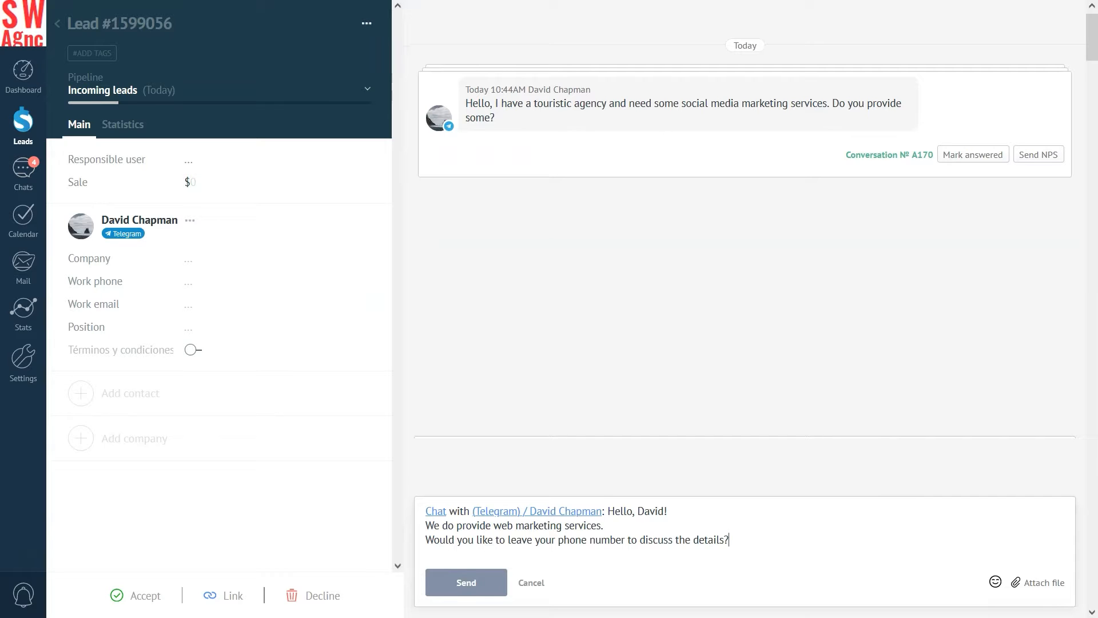
pyautogui.click(466, 582)
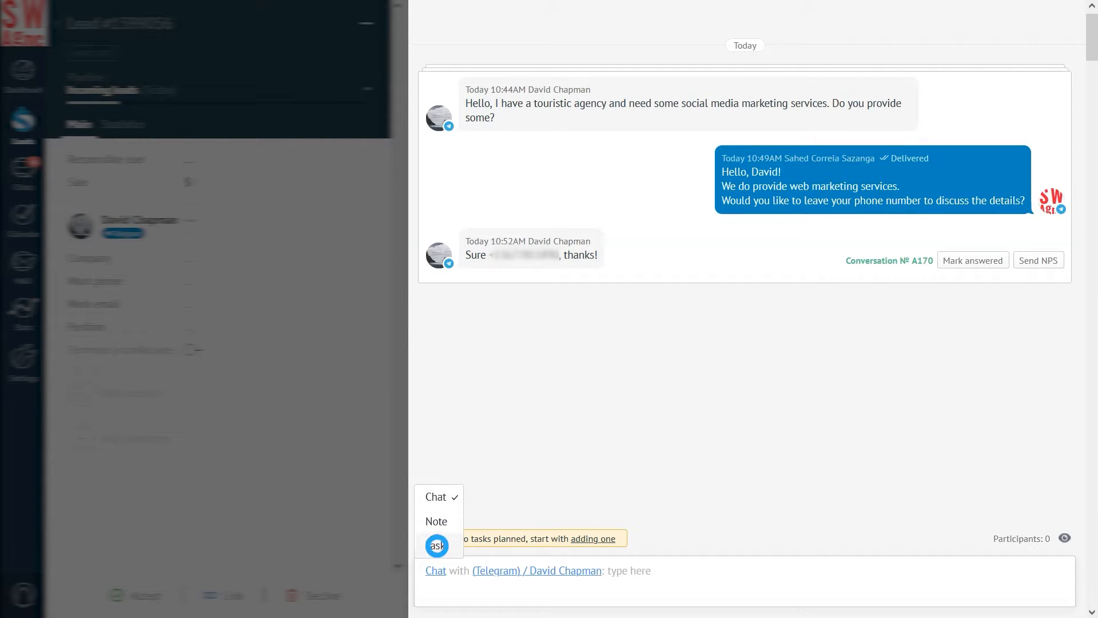
pyautogui.click(437, 545)
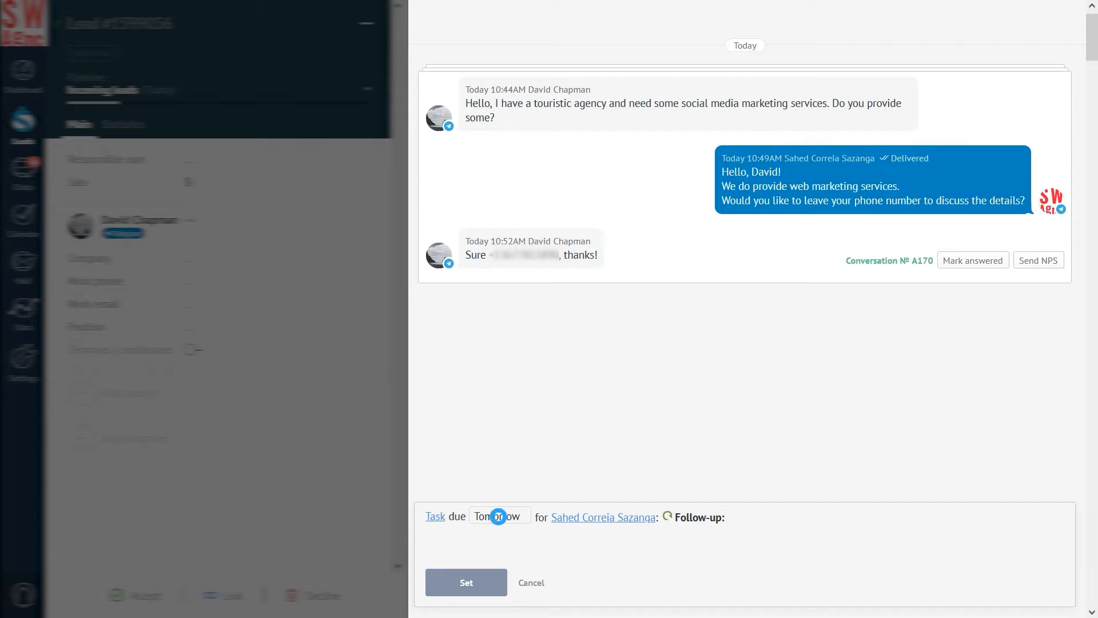
pyautogui.click(499, 516)
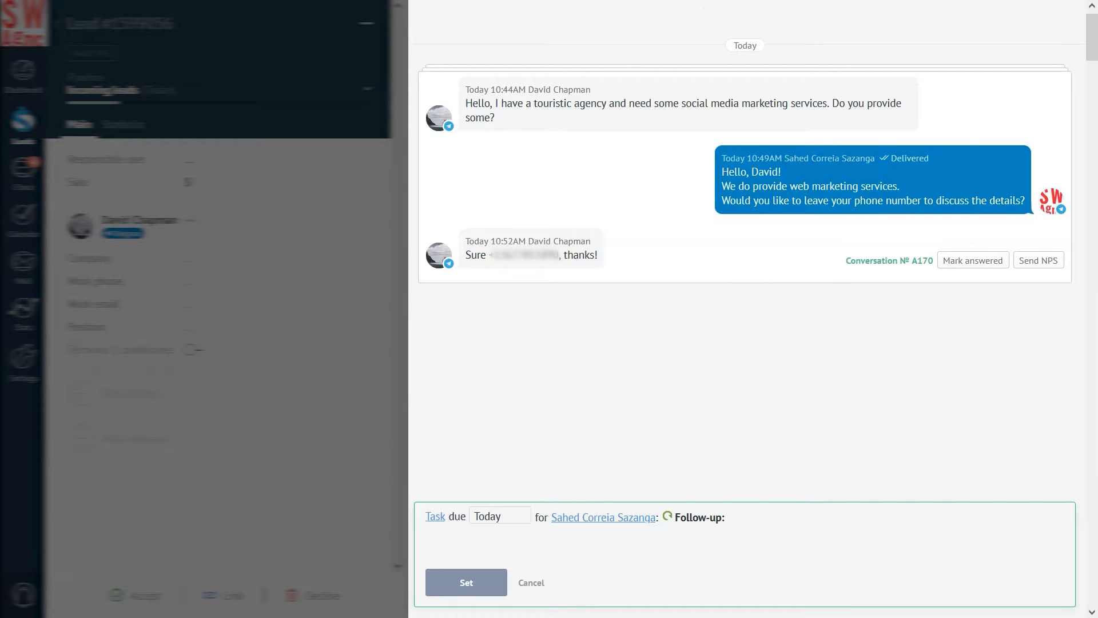
pyautogui.click(603, 517)
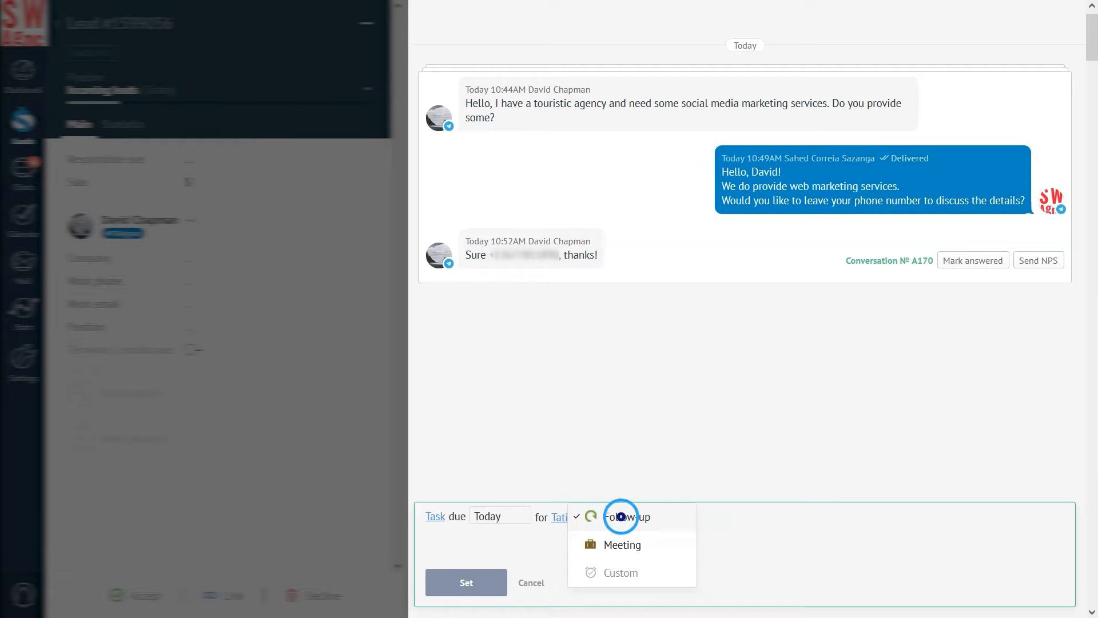
pyautogui.click(625, 516)
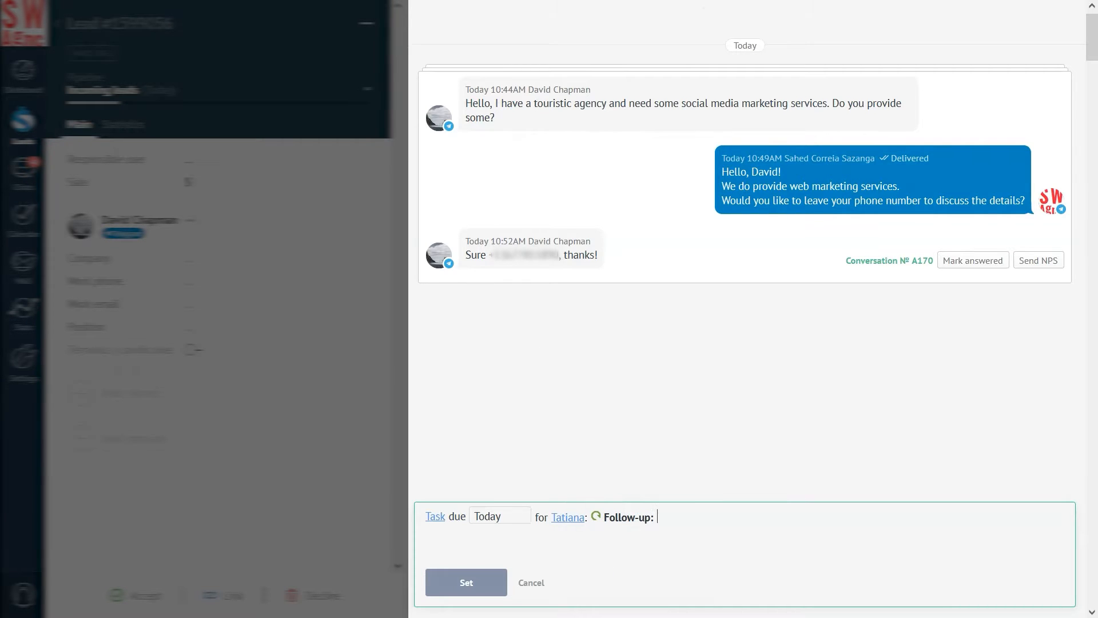
pyautogui.click(466, 583)
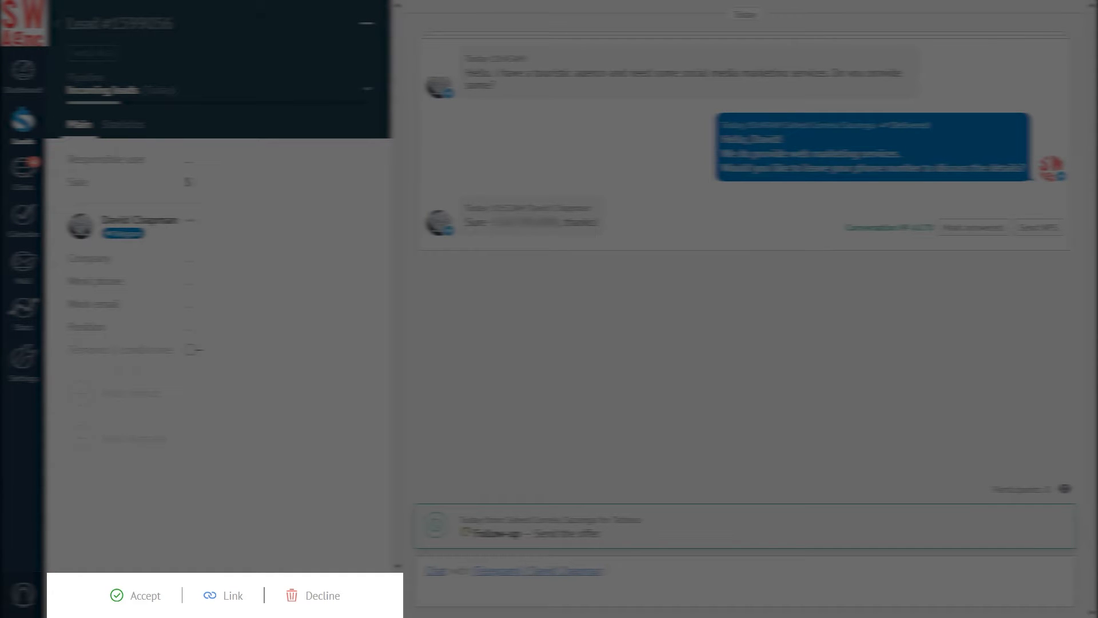
pyautogui.moveTo(227, 596)
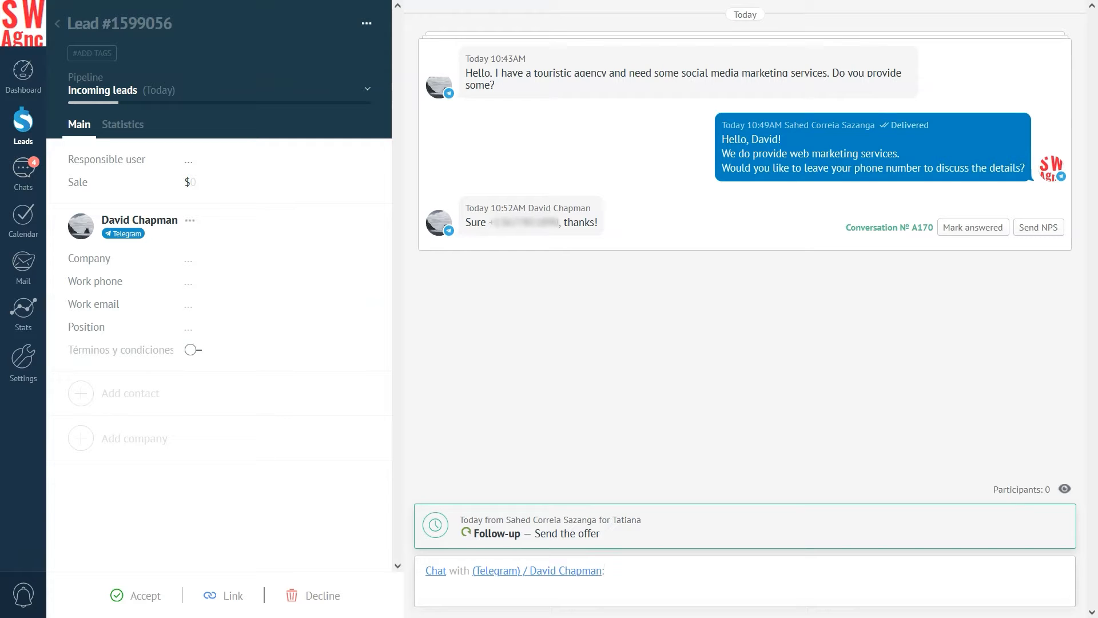
# Step: Add the note 'SMM for a touristic agency' and tag the lead webmarketing and socialmedia
pyautogui.click(435, 570)
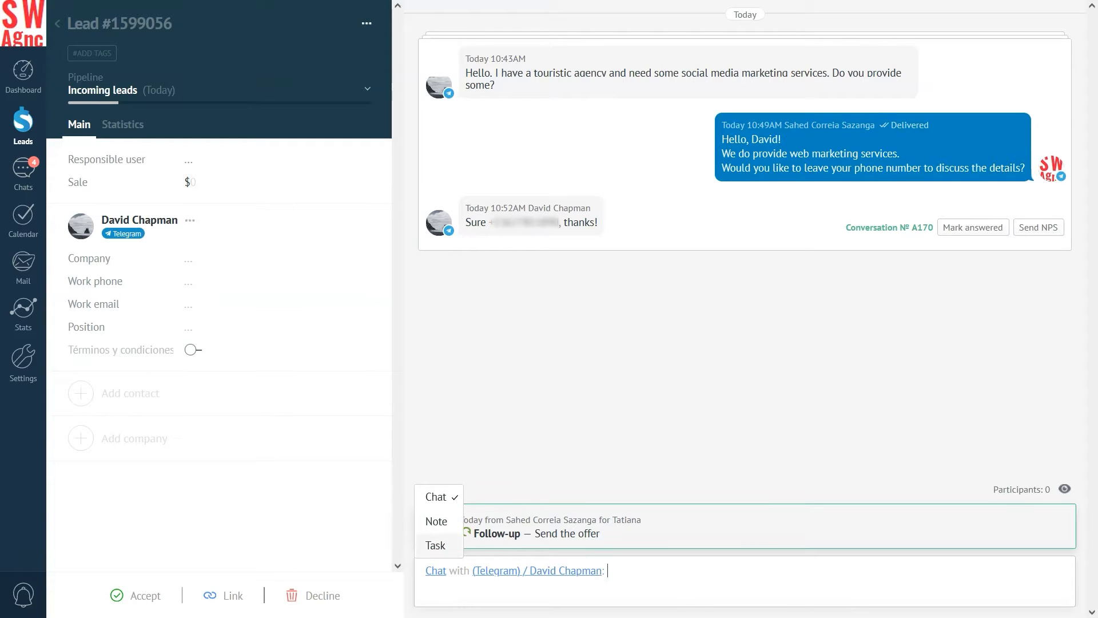
pyautogui.click(437, 521)
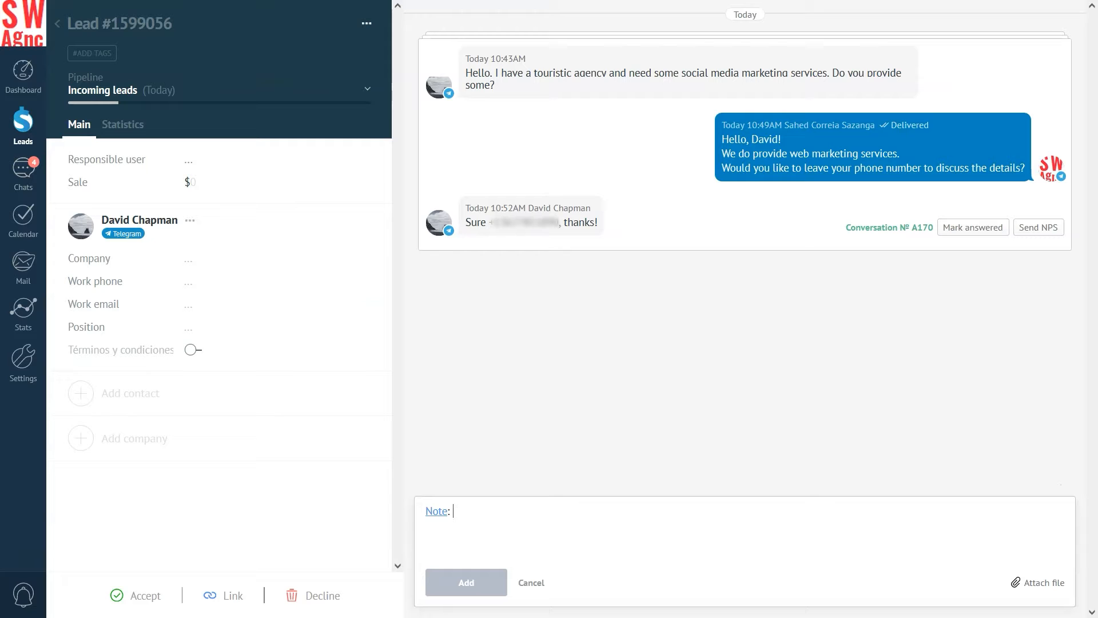
pyautogui.write('SMM for a touristic age')
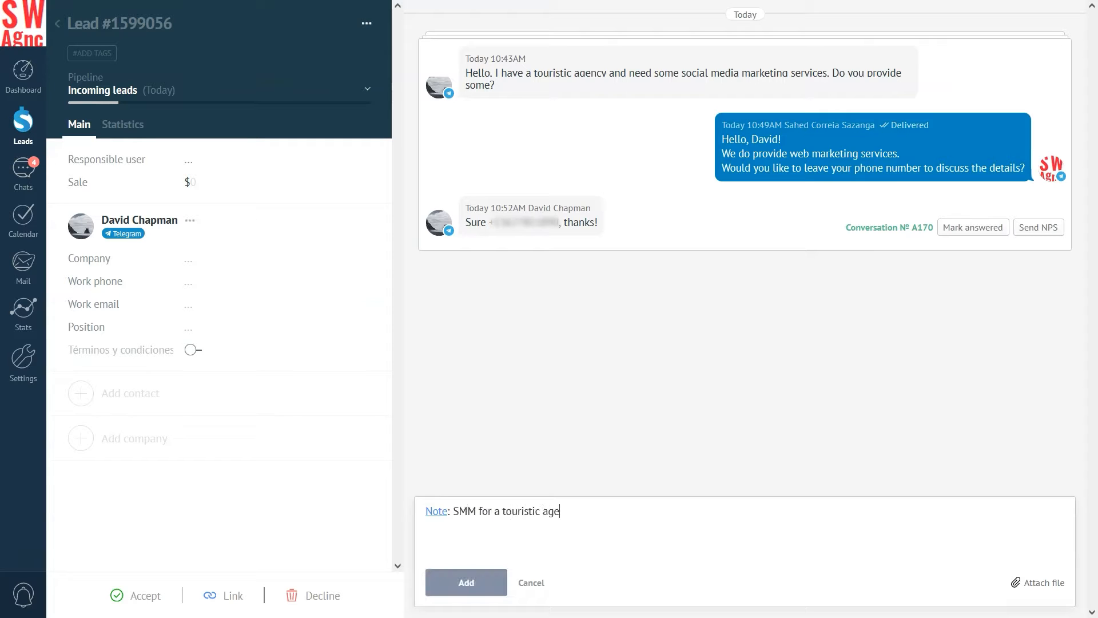
pyautogui.click(465, 583)
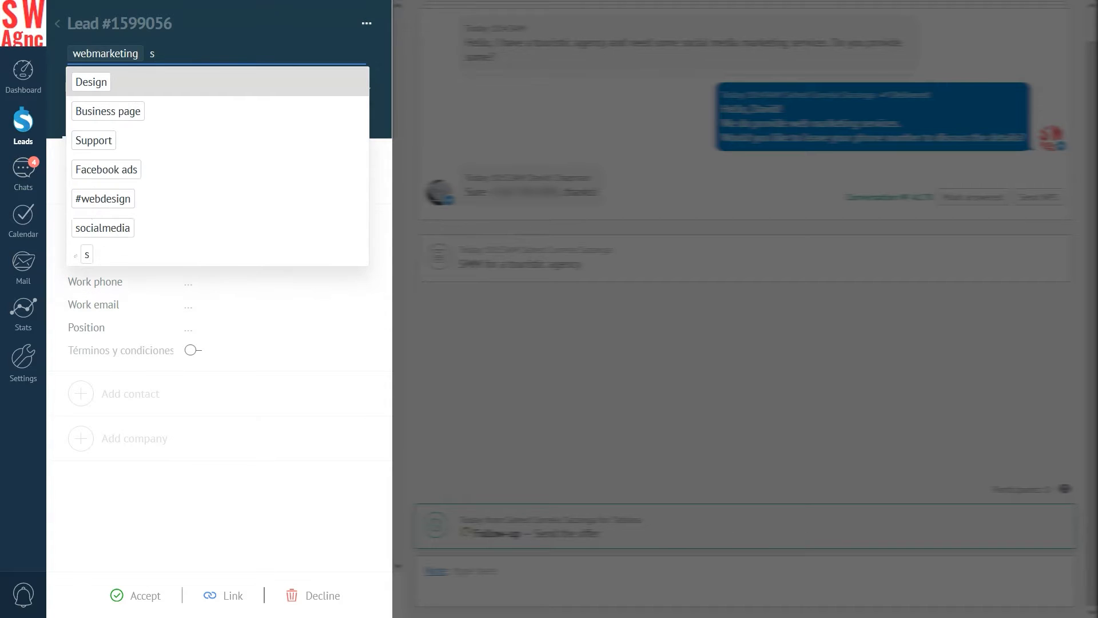
pyautogui.click(224, 280)
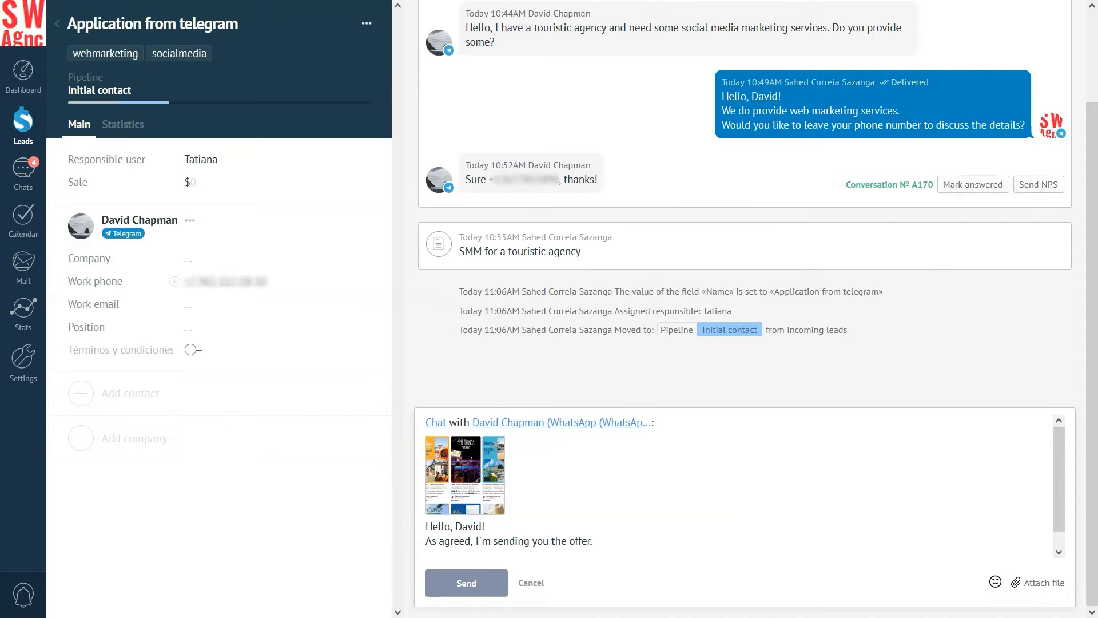
# Step: Send the offer images via WhatsApp and the Promotions template message via Telegram
pyautogui.click(466, 583)
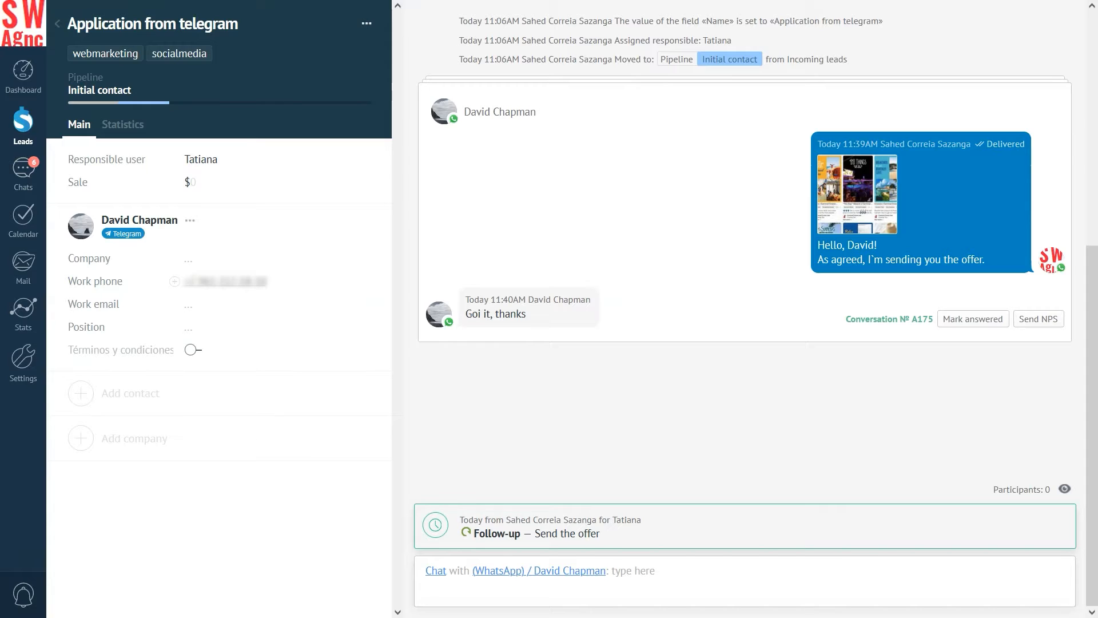
pyautogui.click(700, 571)
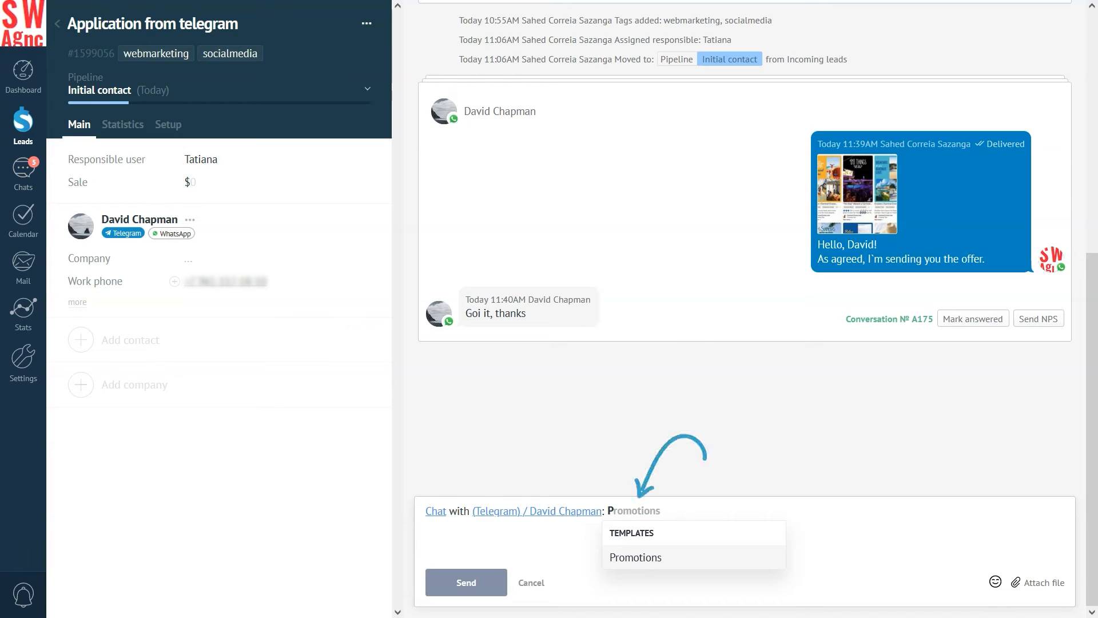
pyautogui.click(634, 557)
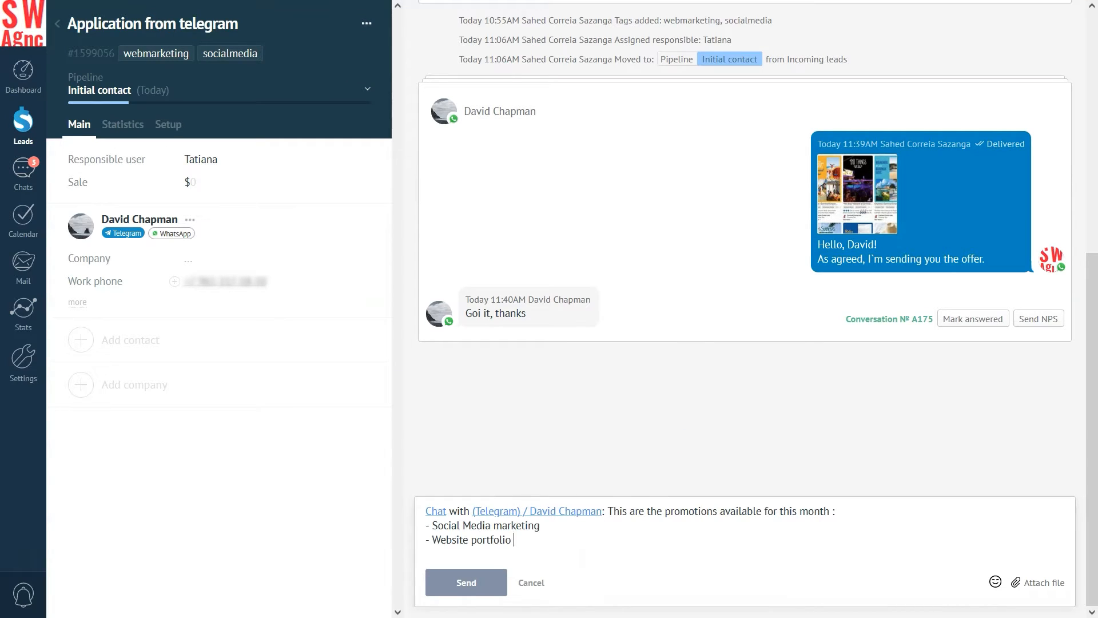
pyautogui.click(466, 583)
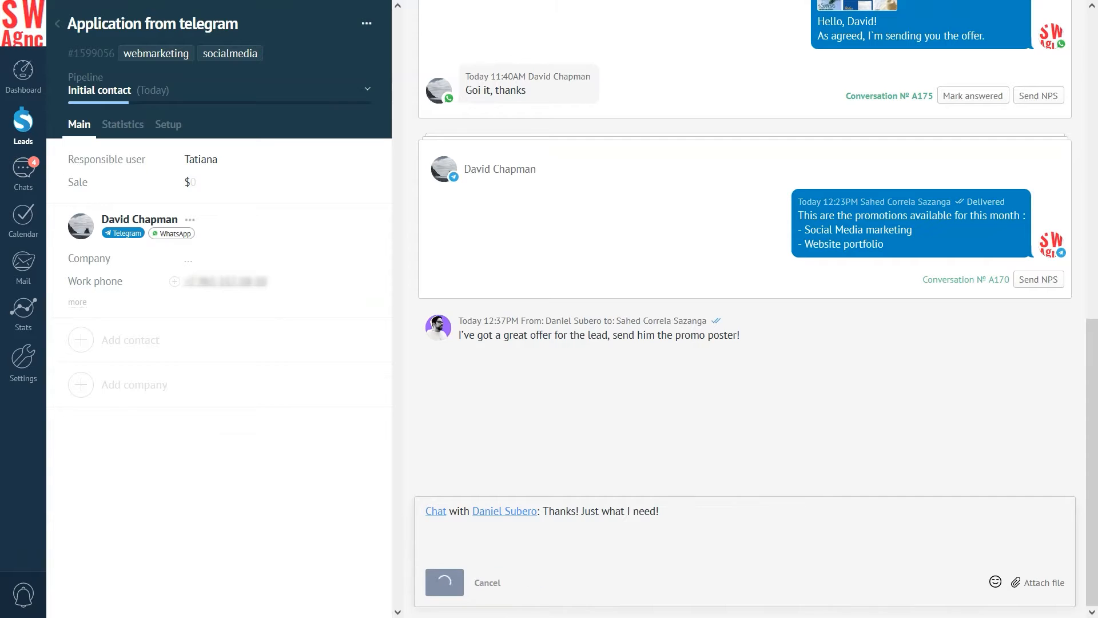
# Step: Thank the colleague, send the promo flyer and payment link via Telegram, then return to pipeline
pyautogui.click(443, 582)
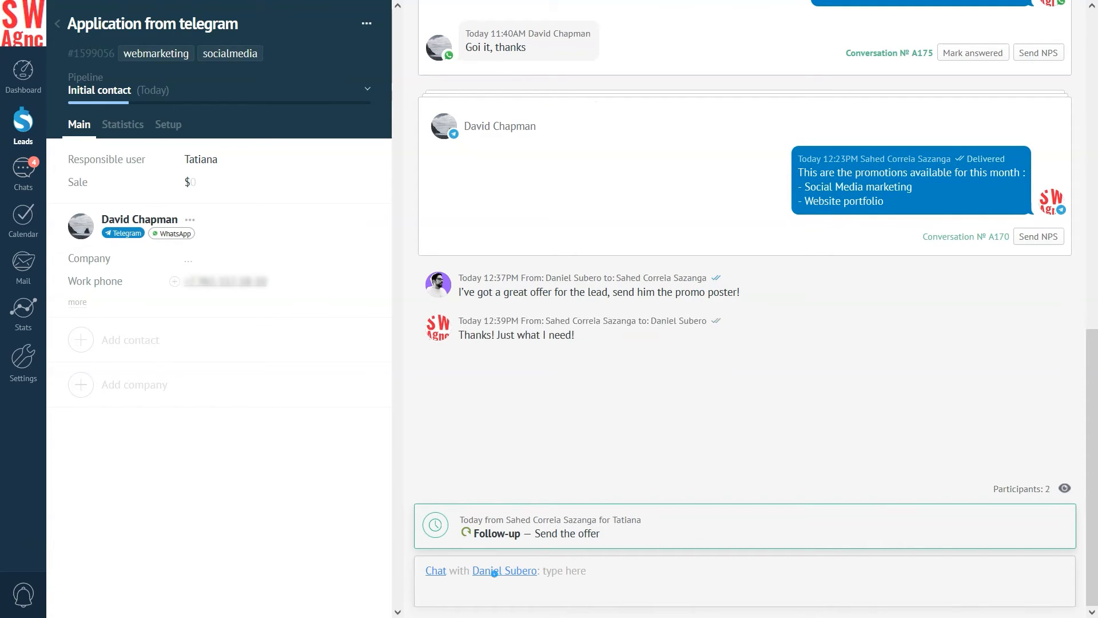
pyautogui.click(505, 570)
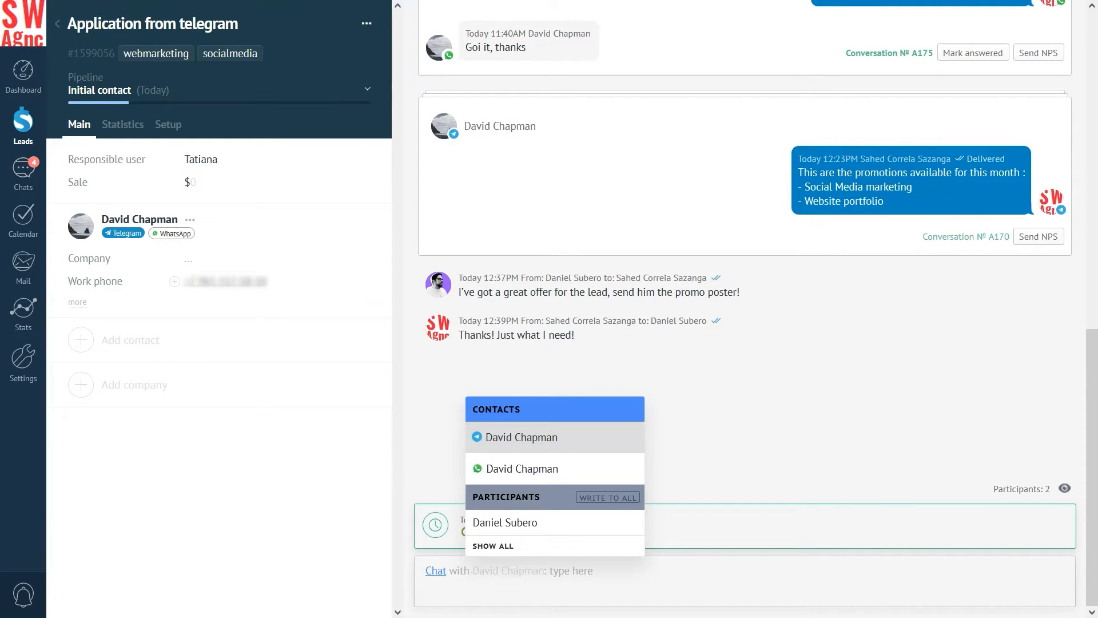
pyautogui.click(520, 436)
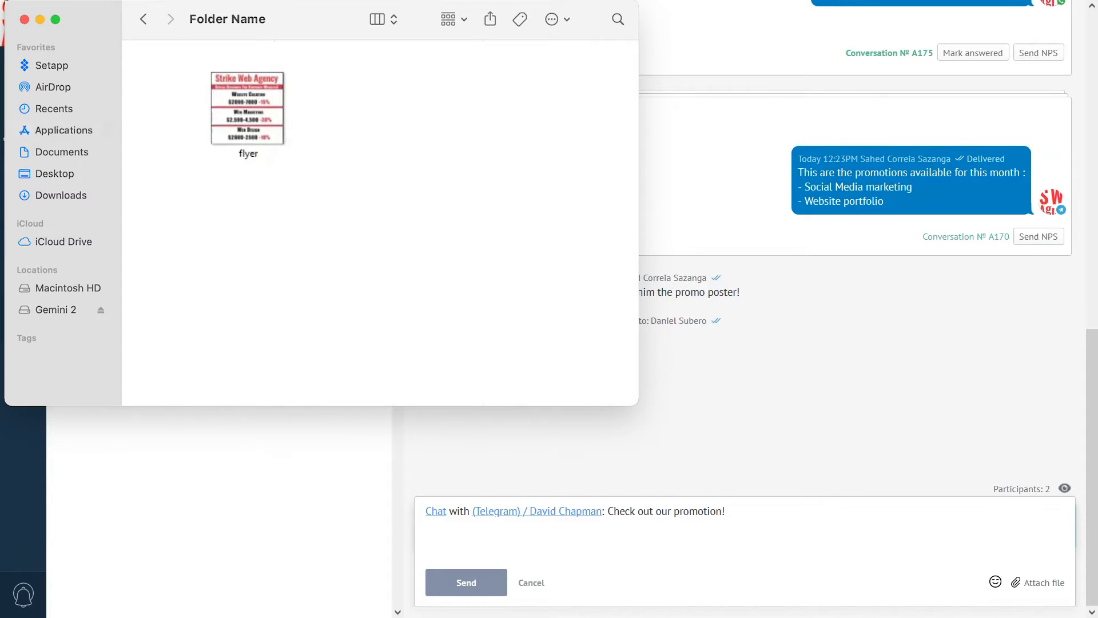
pyautogui.click(465, 583)
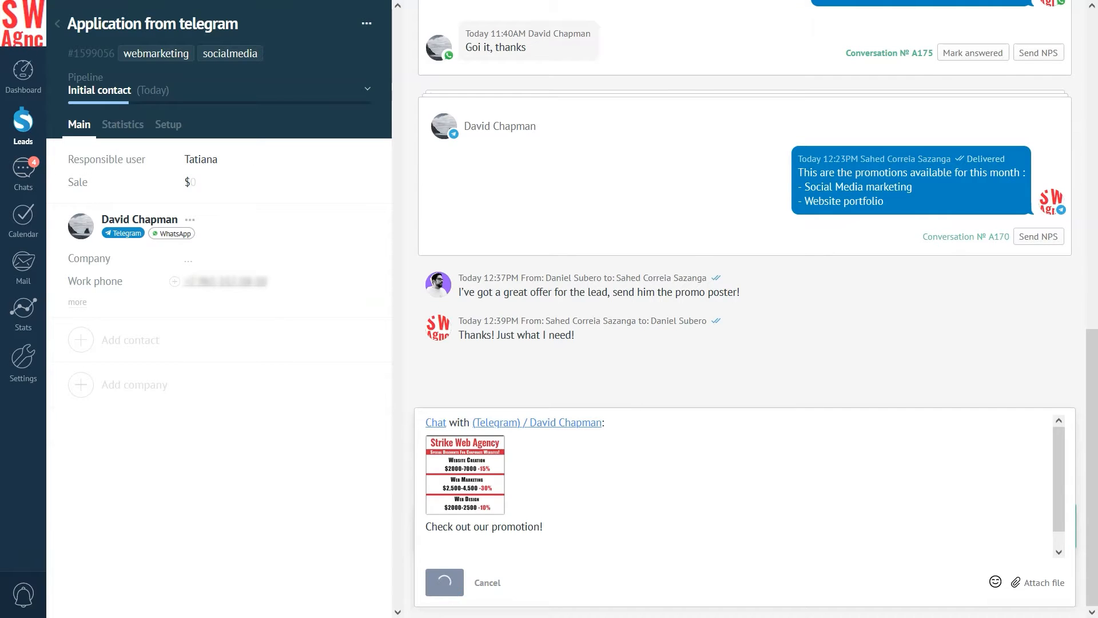
pyautogui.click(444, 583)
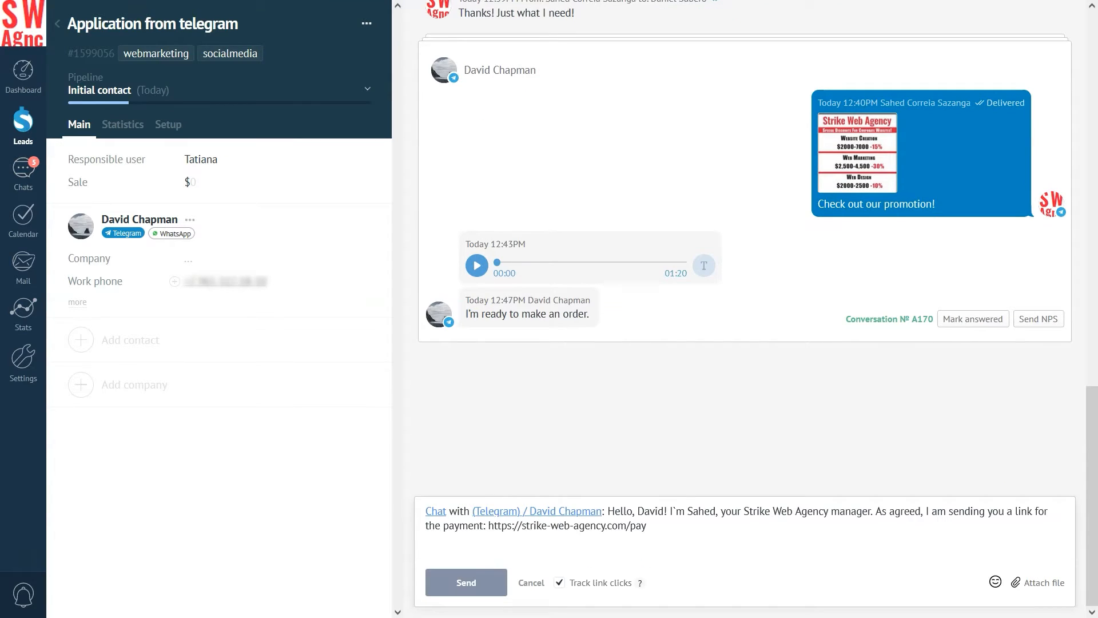
pyautogui.click(466, 582)
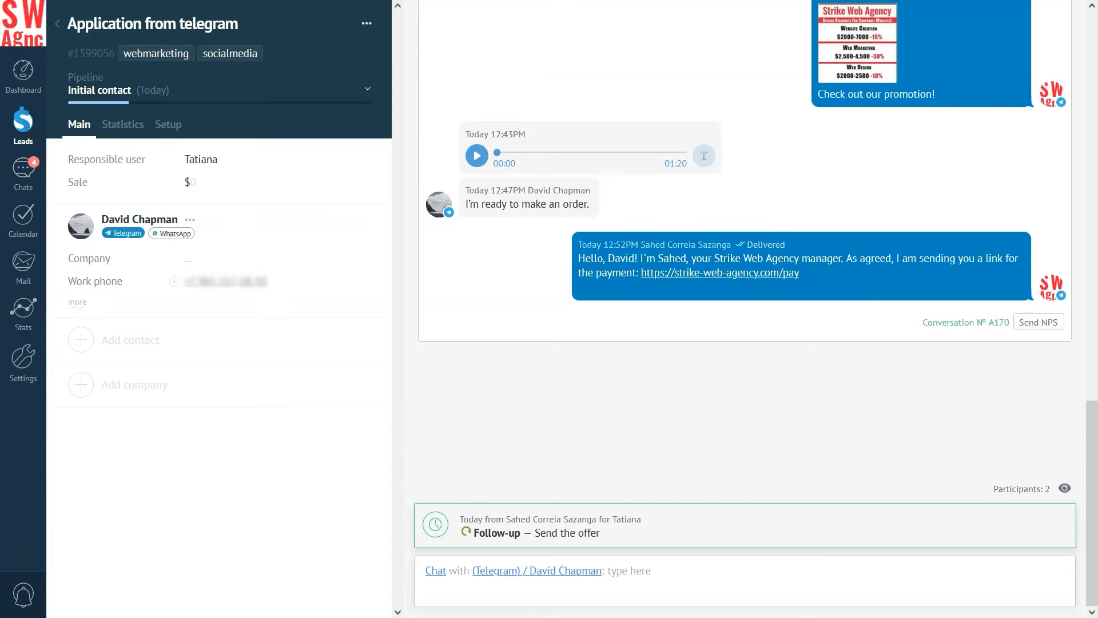
pyautogui.click(23, 122)
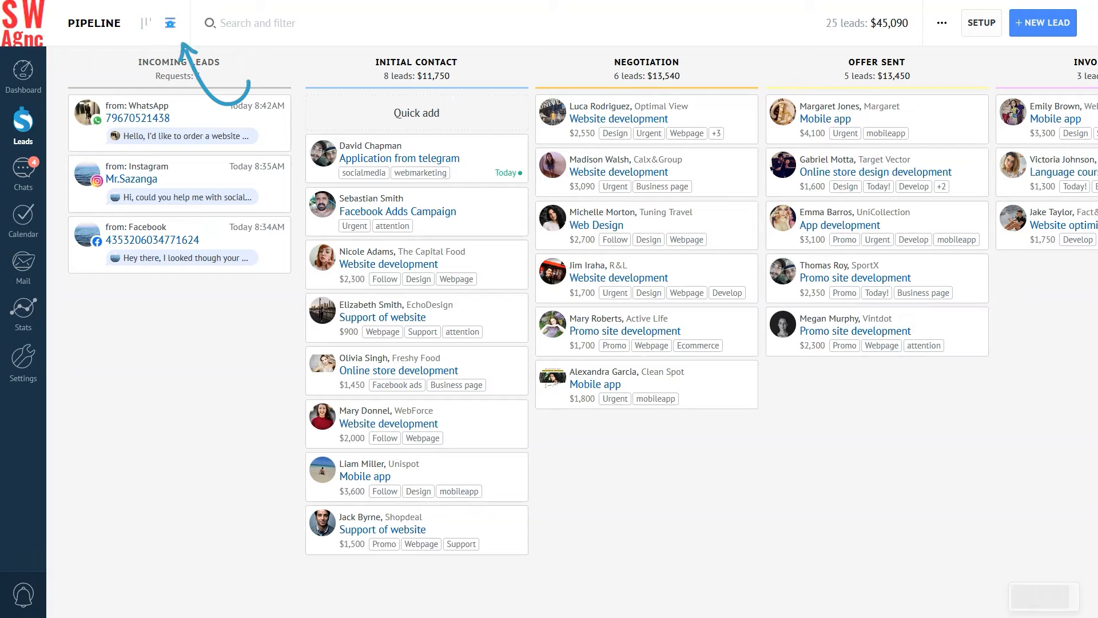
pyautogui.click(170, 22)
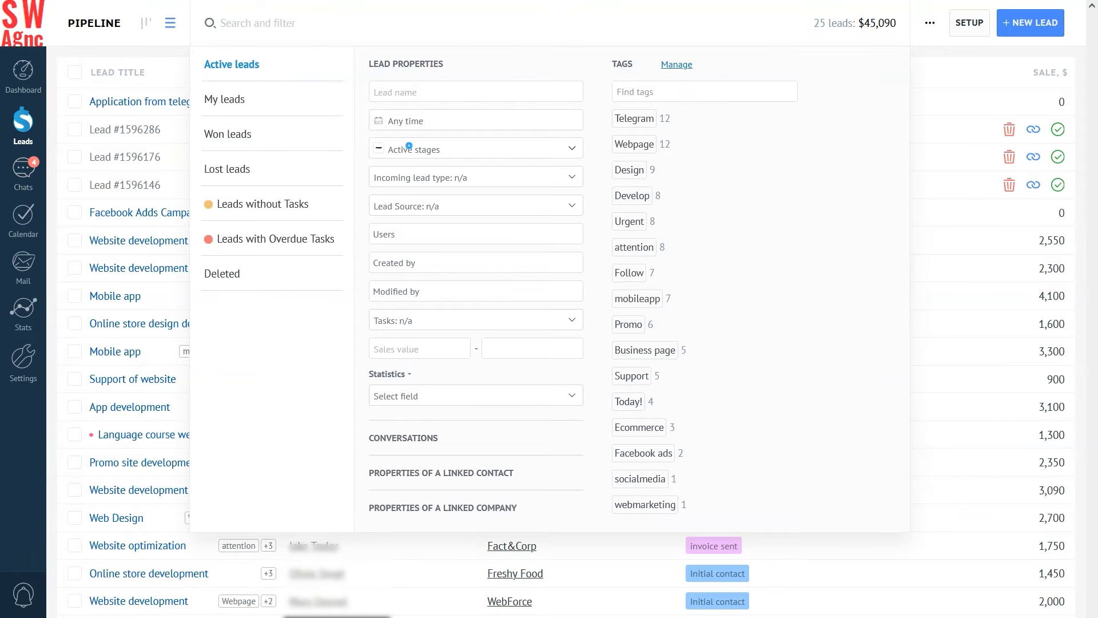
pyautogui.click(475, 149)
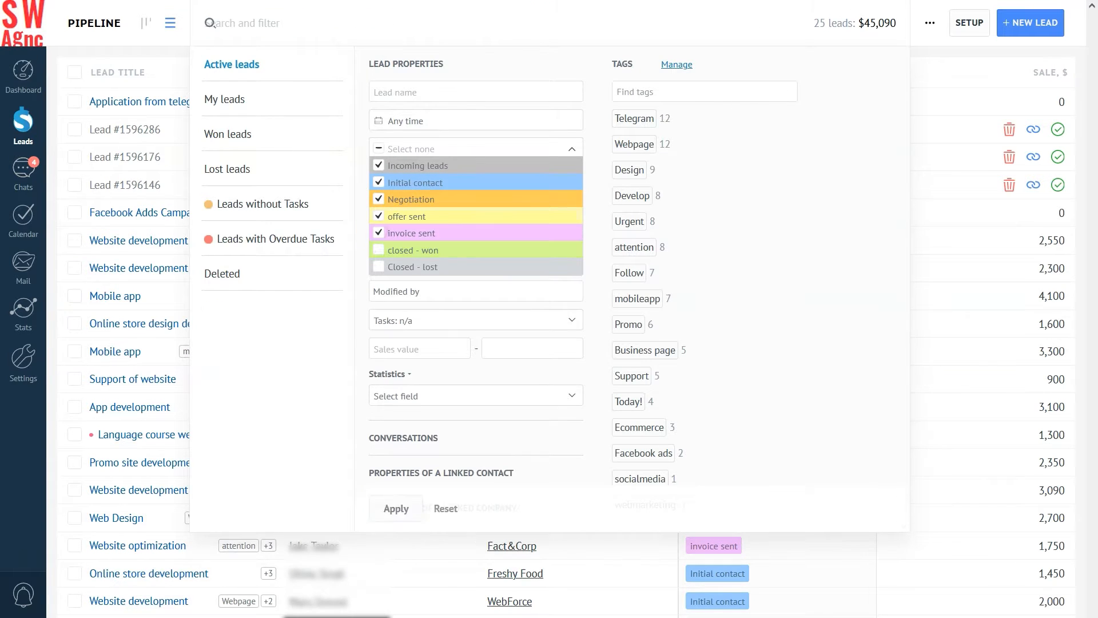
pyautogui.click(379, 250)
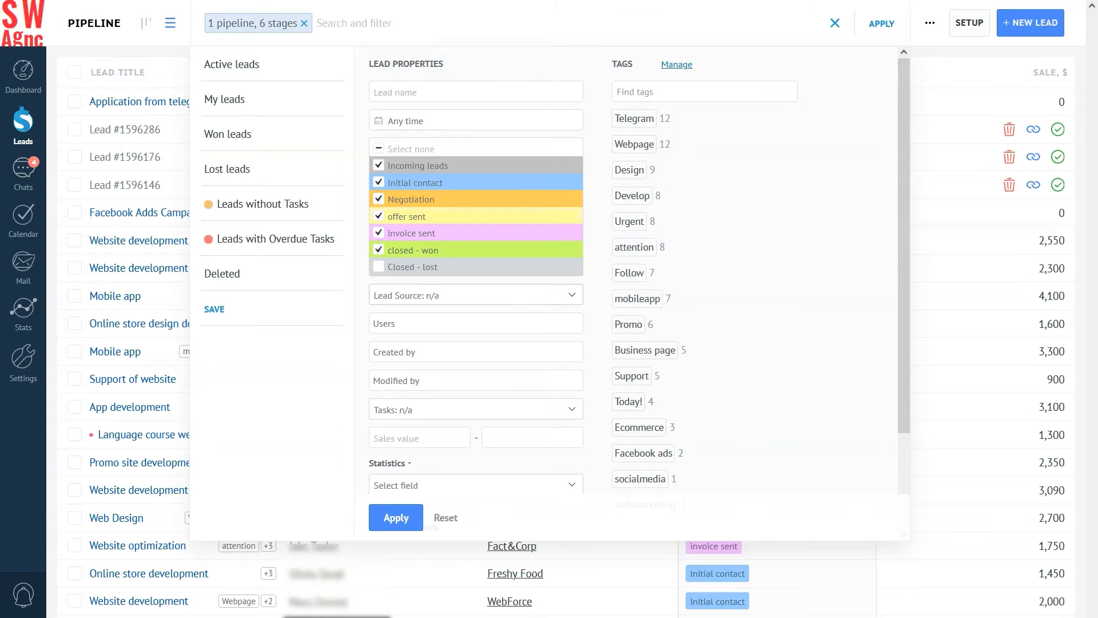
pyautogui.click(475, 294)
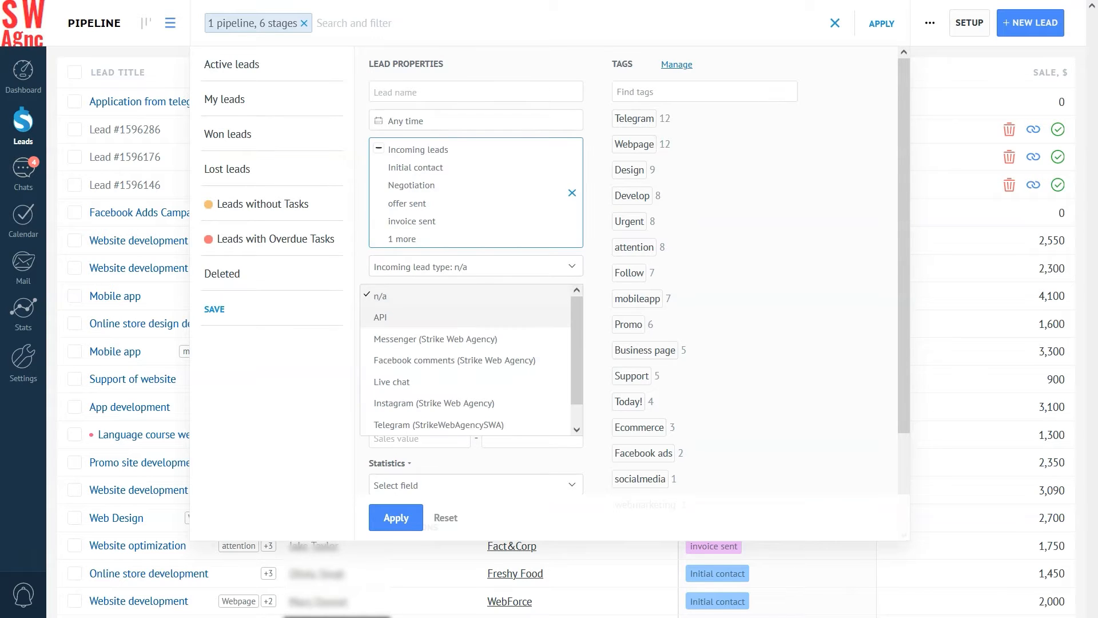
pyautogui.click(438, 424)
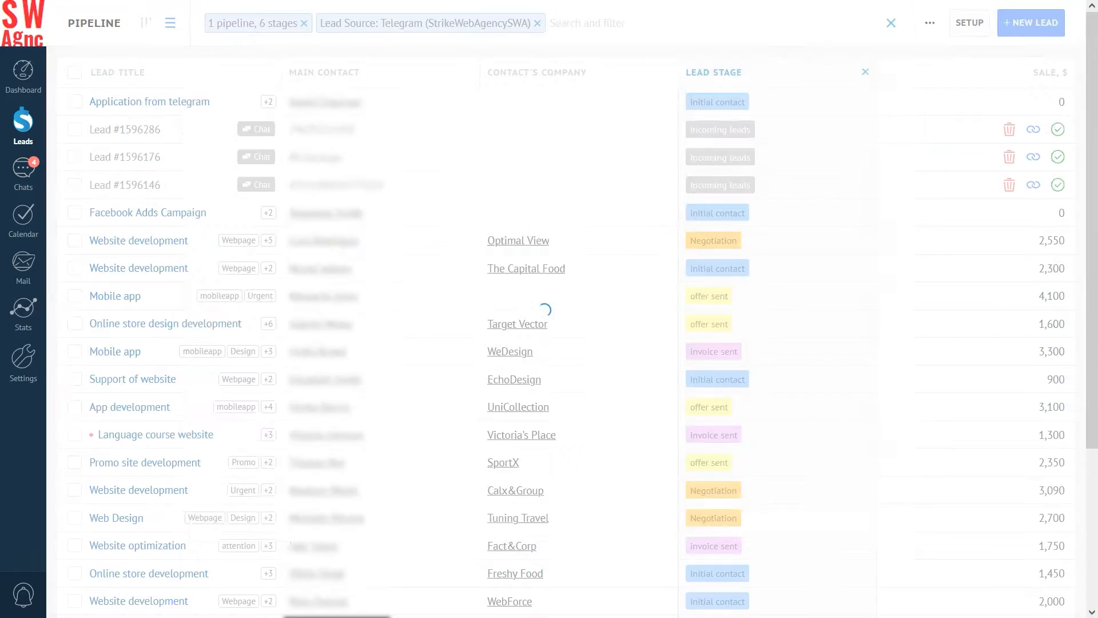
pyautogui.click(75, 73)
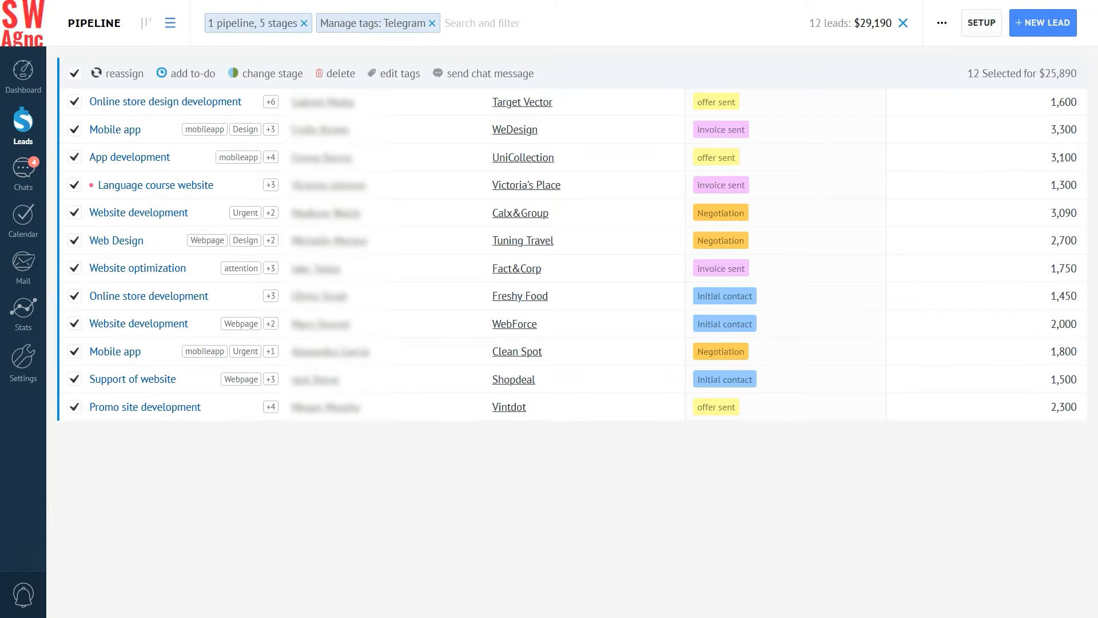
pyautogui.click(490, 74)
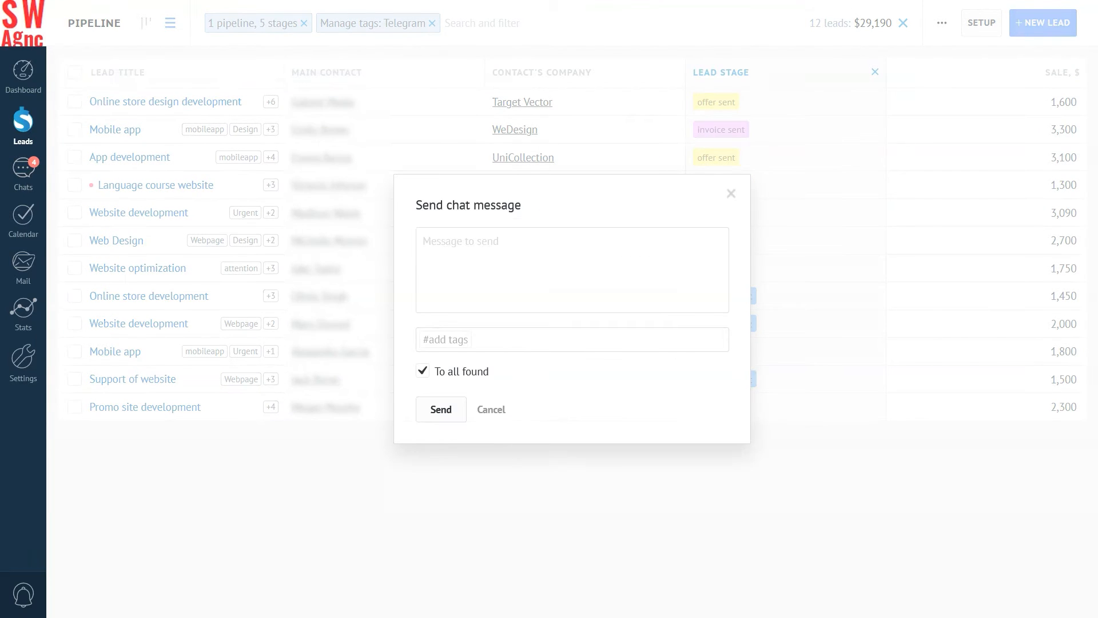
pyautogui.click(440, 409)
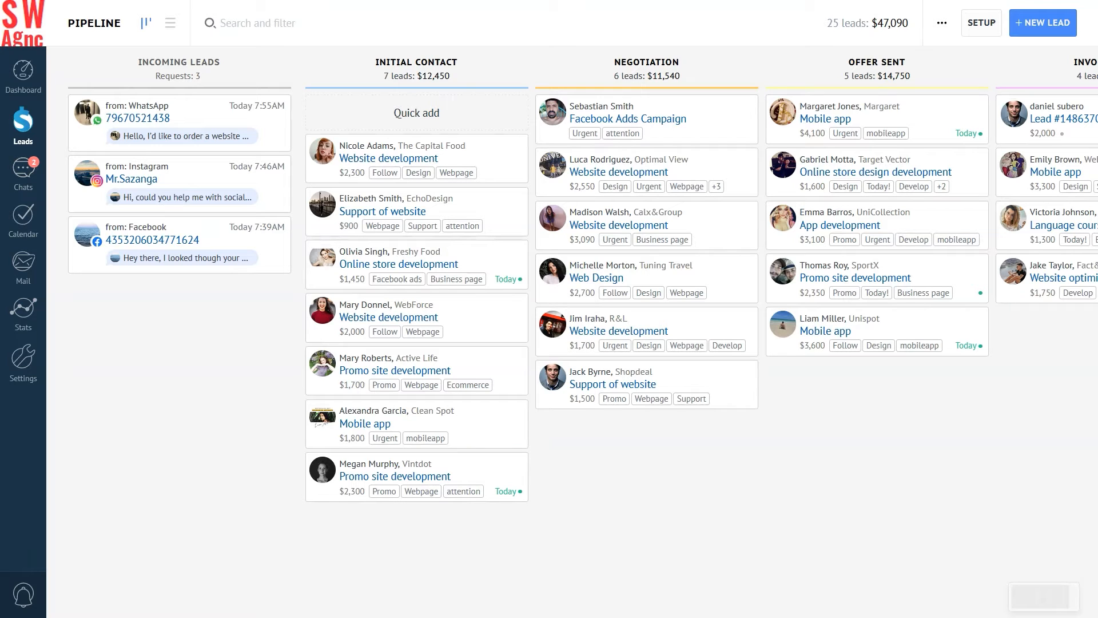
# Step: Add a lead-creation Salesbot trigger to Incoming leads and start building a new bot
pyautogui.click(981, 23)
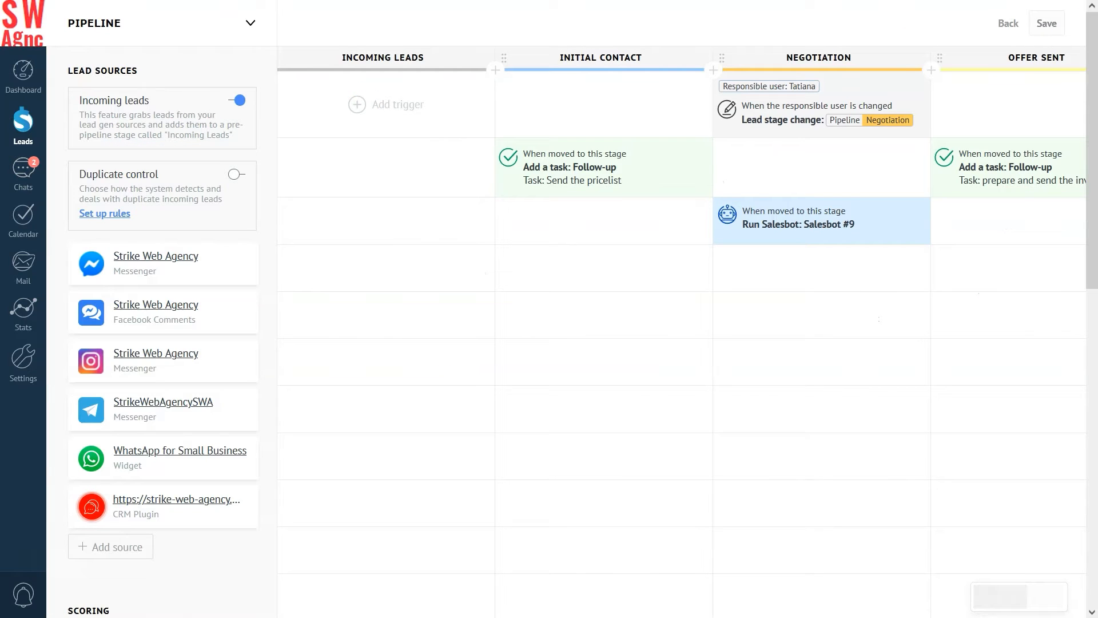
pyautogui.click(385, 104)
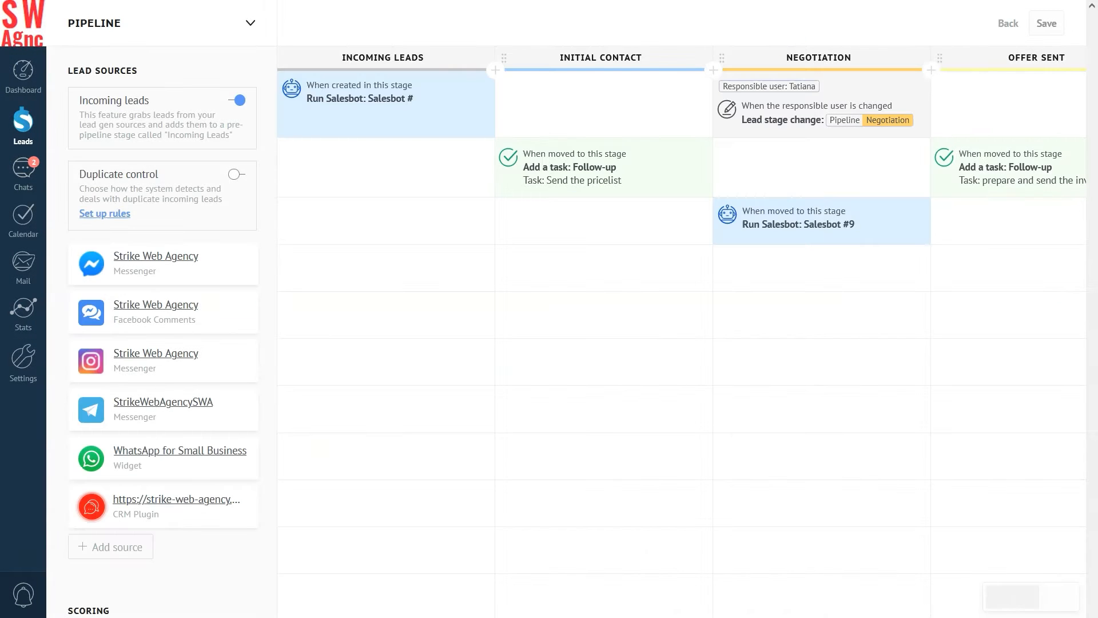
pyautogui.click(359, 92)
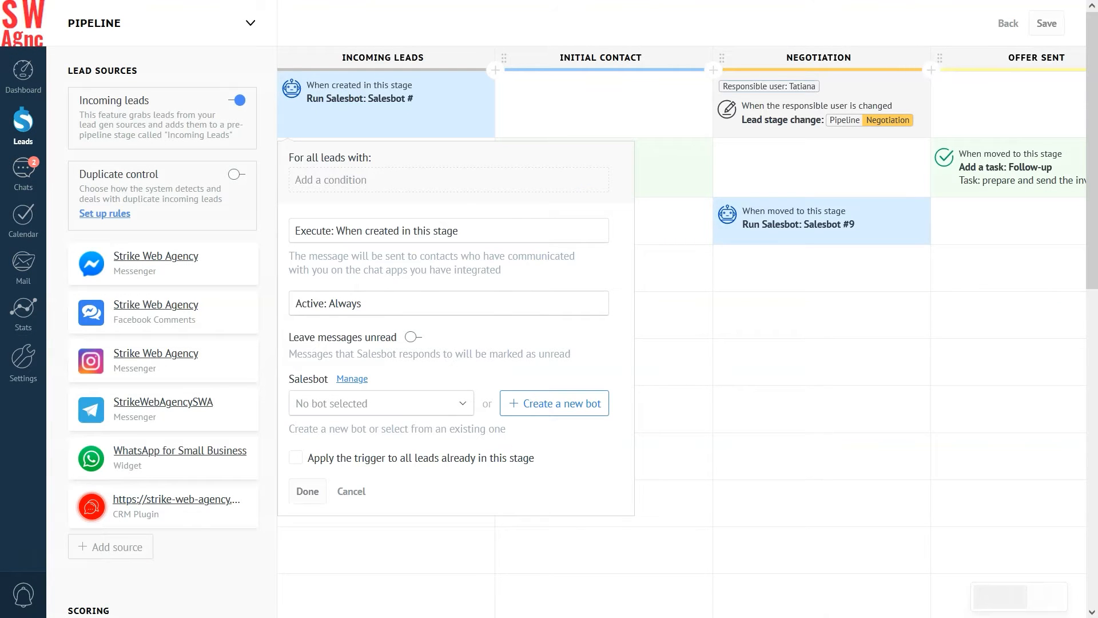
pyautogui.click(380, 403)
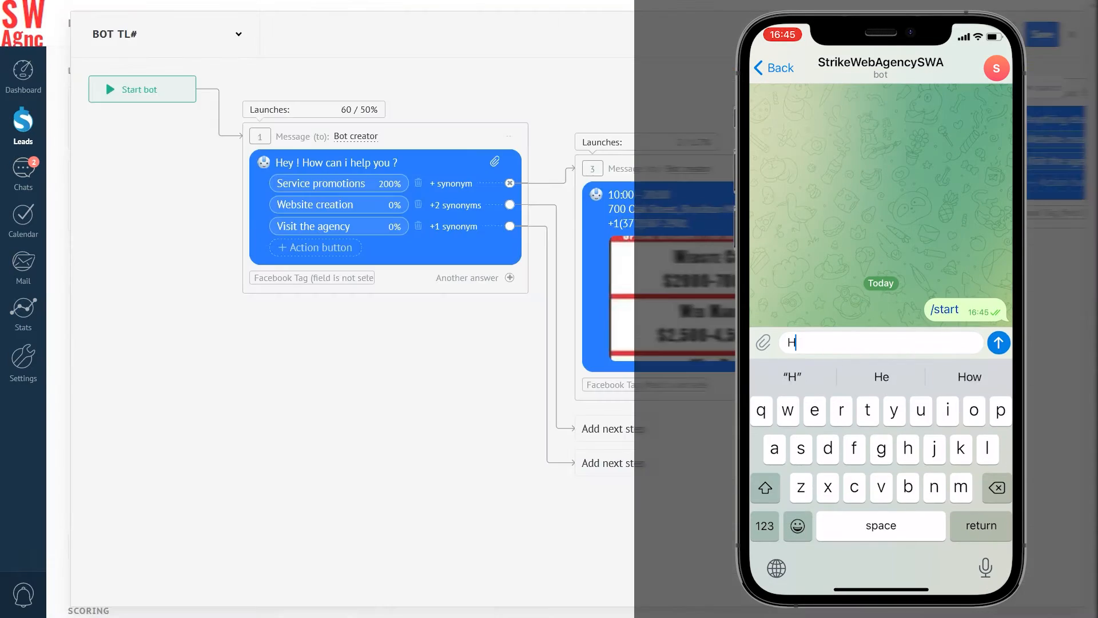
# Step: Test the greeting bot in Telegram with /start and the Service promotions button
pyautogui.click(998, 342)
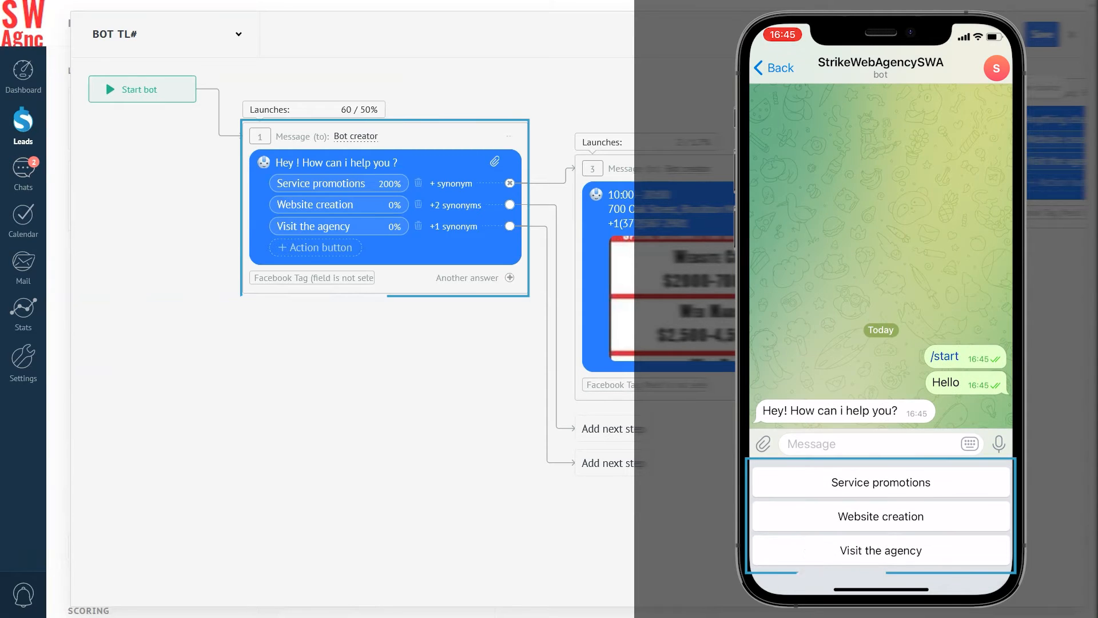
pyautogui.click(880, 482)
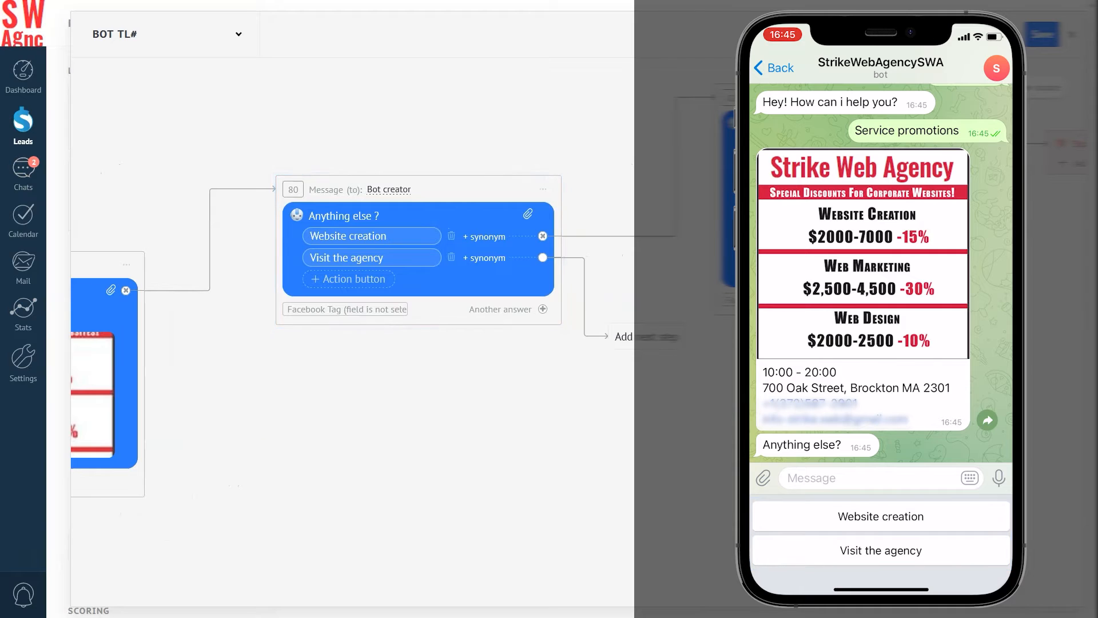
pyautogui.click(880, 516)
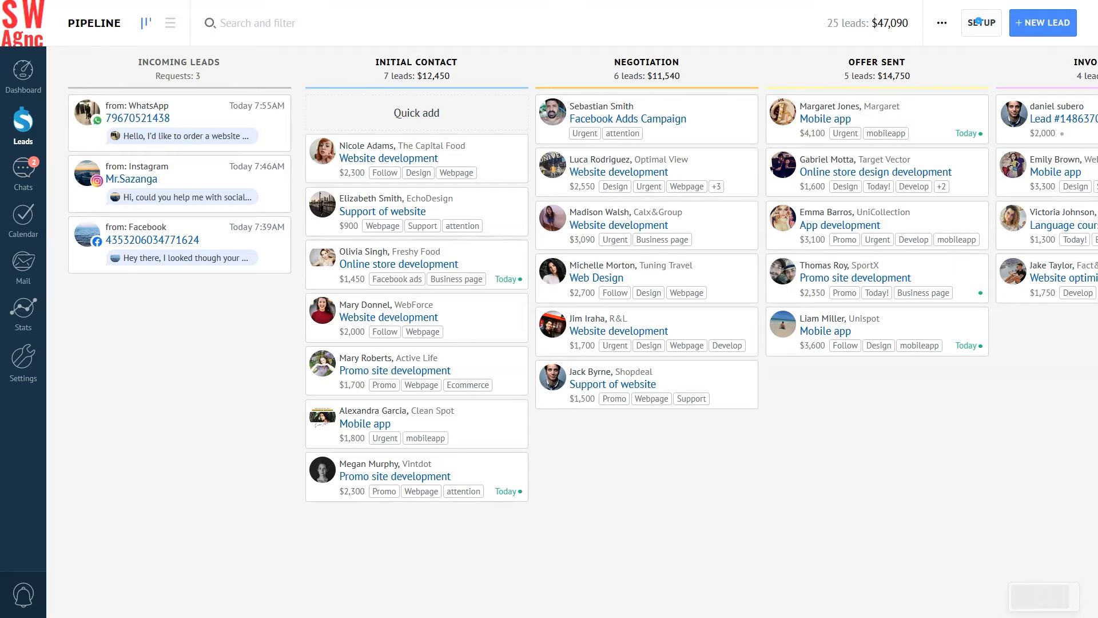
# Step: Review and close the Incoming leads Online chat bot trigger, then open the Consolidated report
pyautogui.click(980, 22)
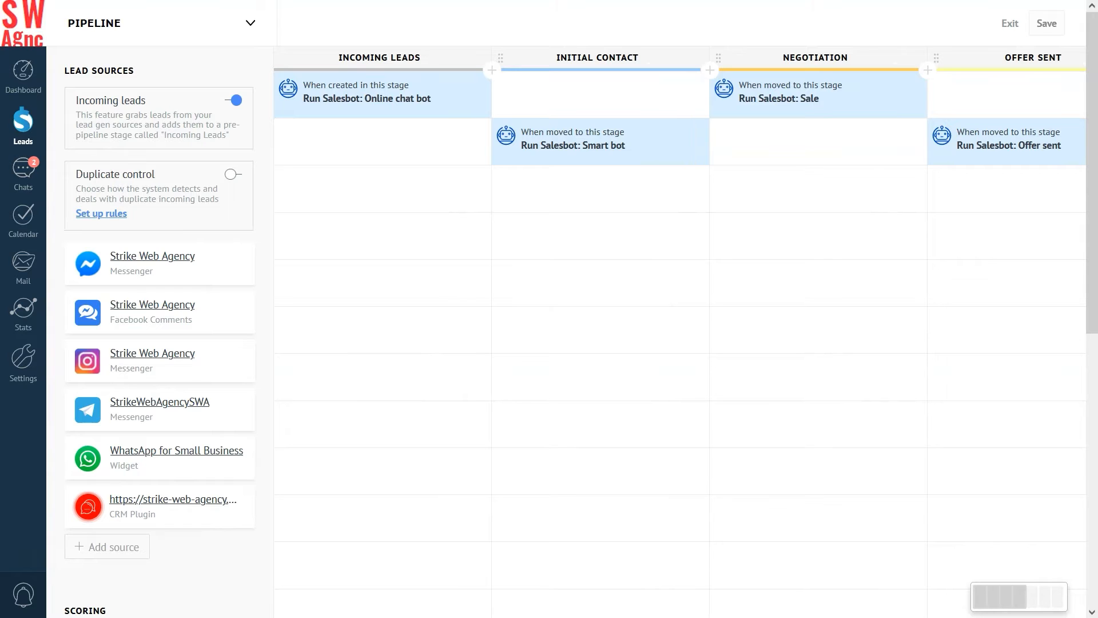
pyautogui.click(366, 92)
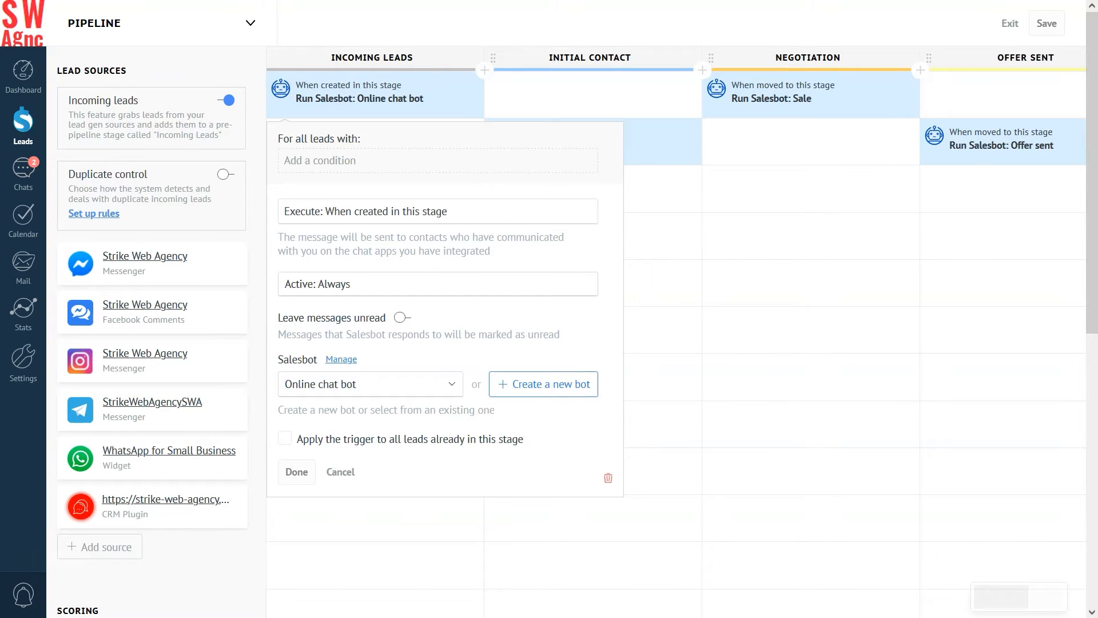
pyautogui.click(341, 359)
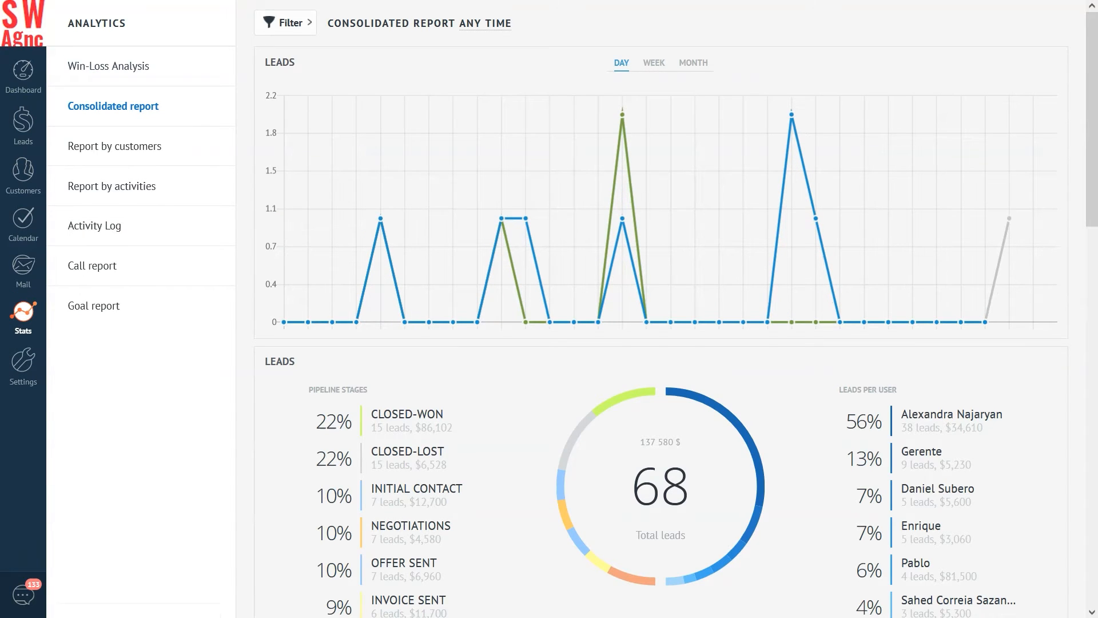
# Step: Review the report's contacts and tasks figures, then open the Strike Web Agency dashboard
pyautogui.scroll(-3)
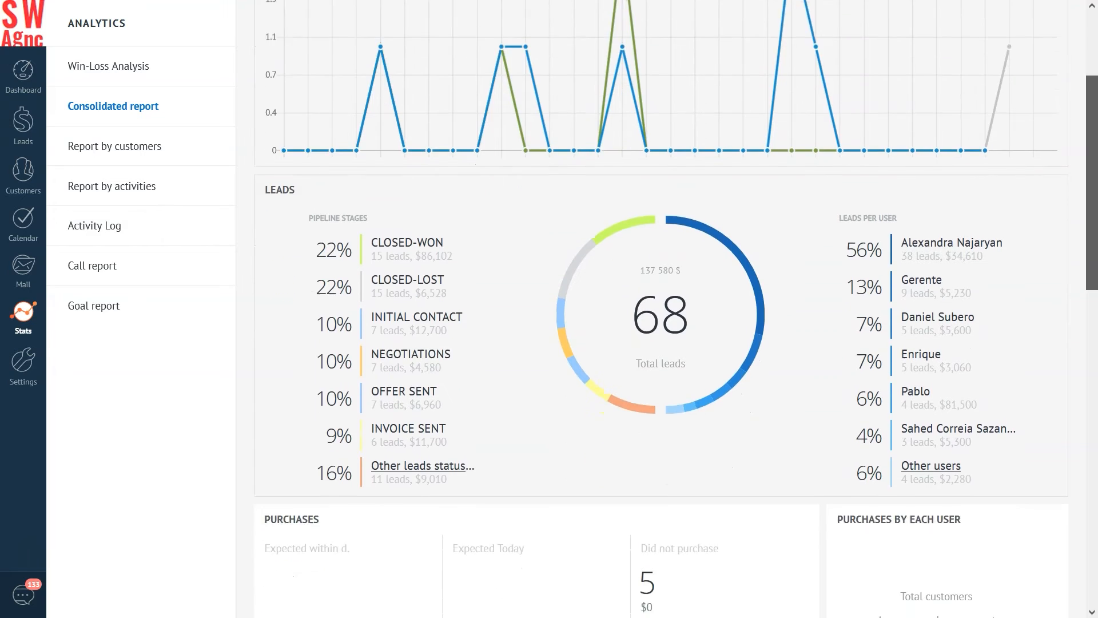
pyautogui.scroll(-3)
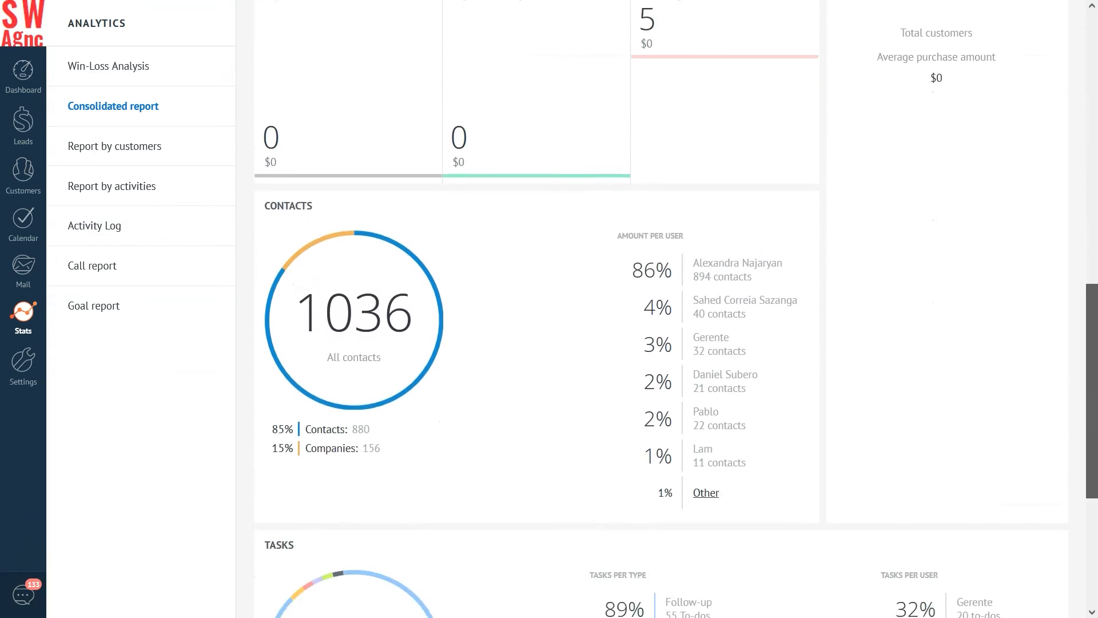
pyautogui.scroll(-3)
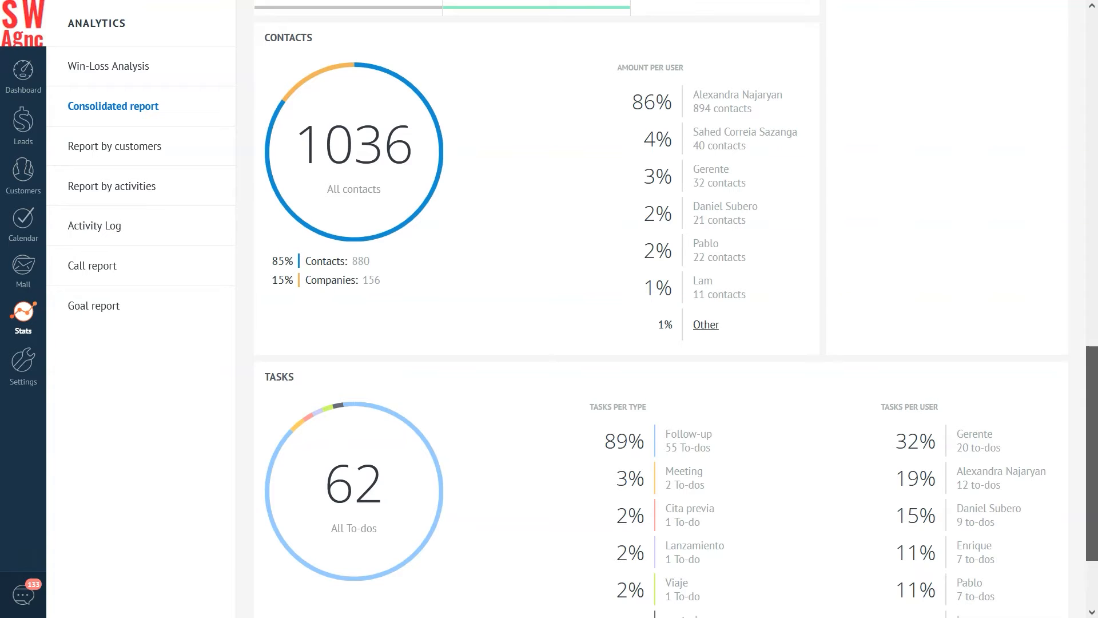
pyautogui.click(23, 74)
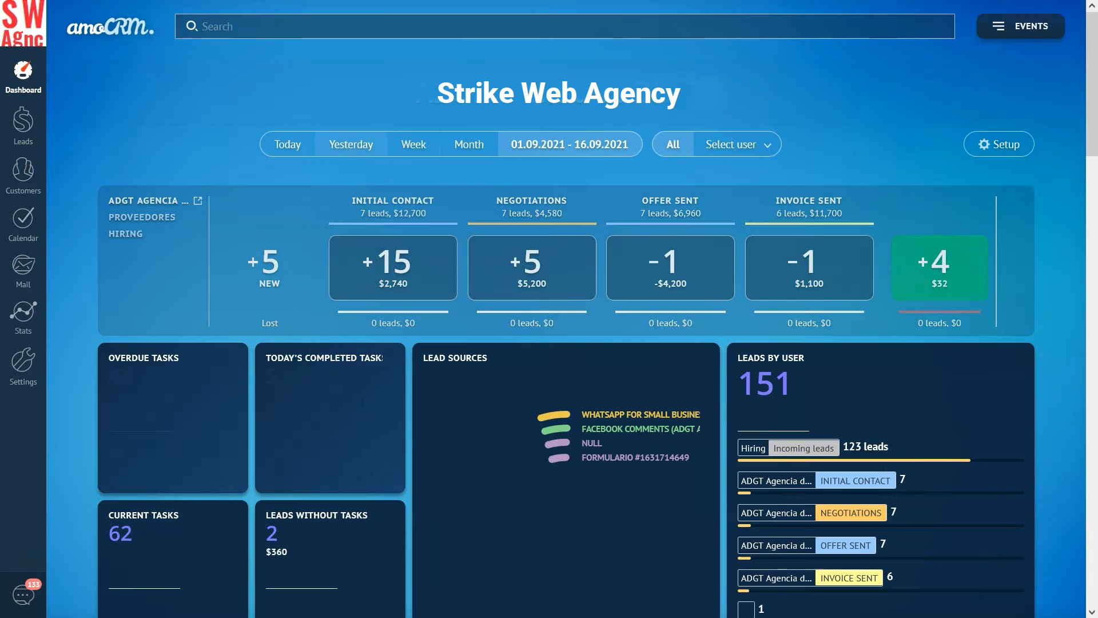
pyautogui.scroll(-3)
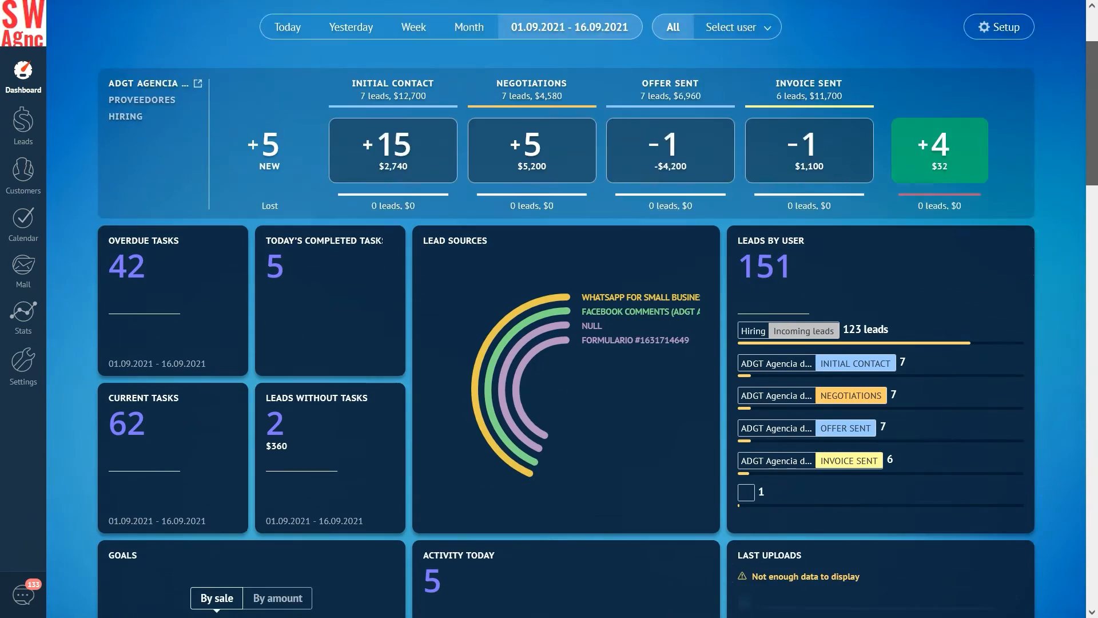
pyautogui.scroll(-3)
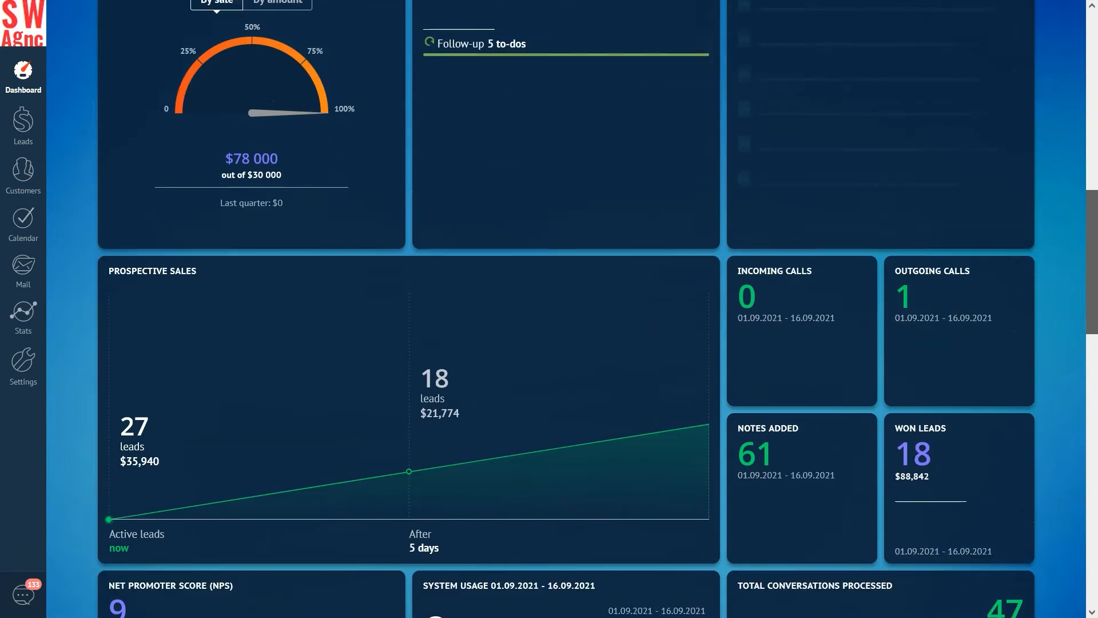
pyautogui.scroll(-3)
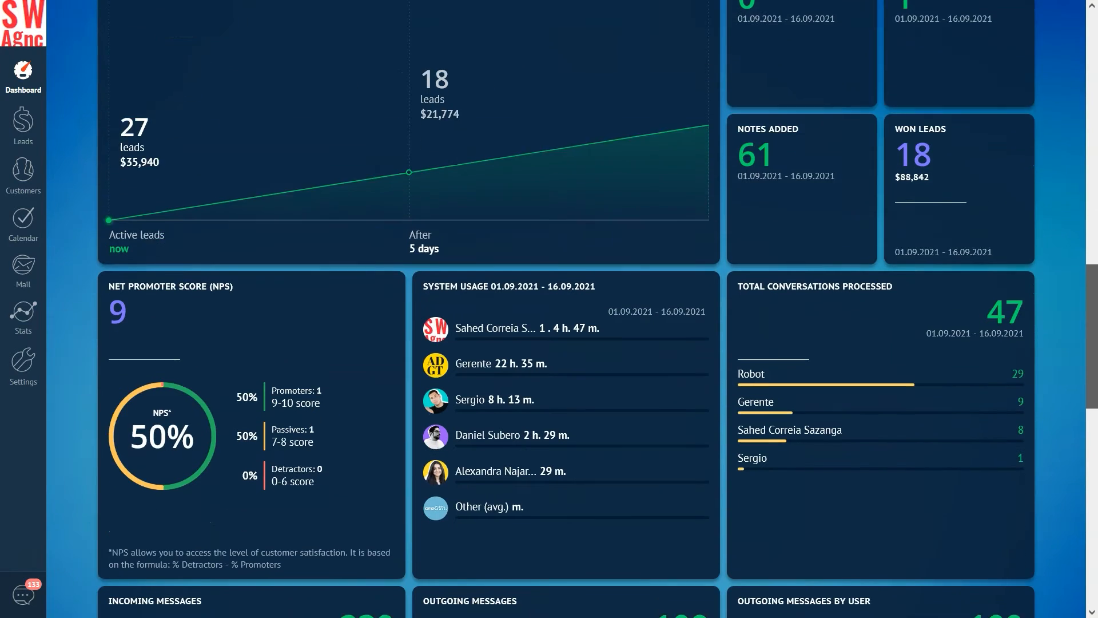
pyautogui.scroll(-3)
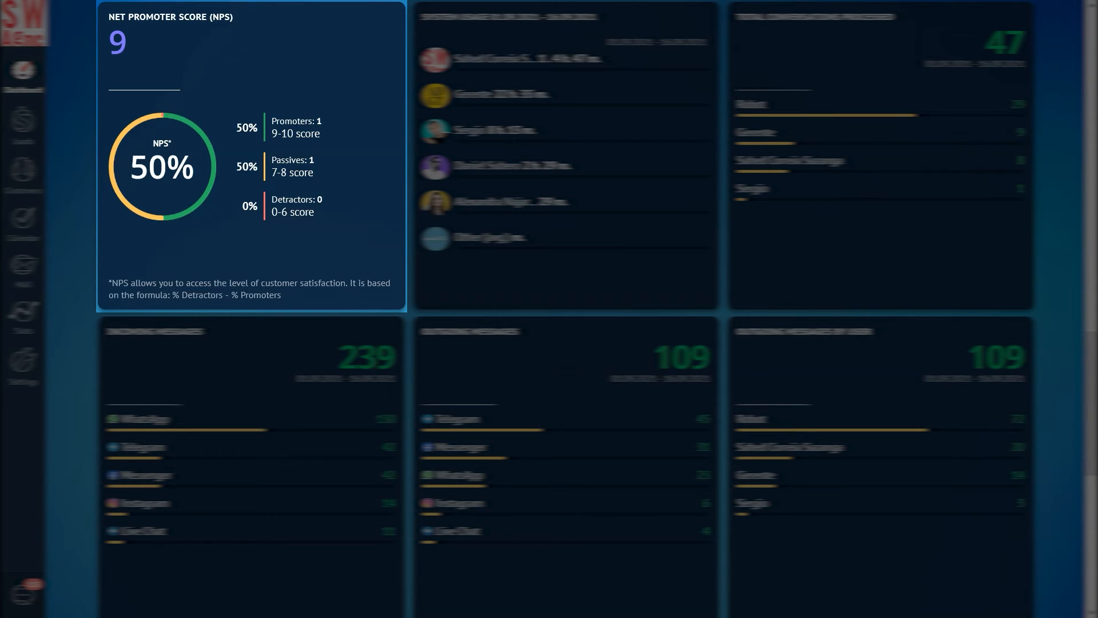
pyautogui.click(23, 122)
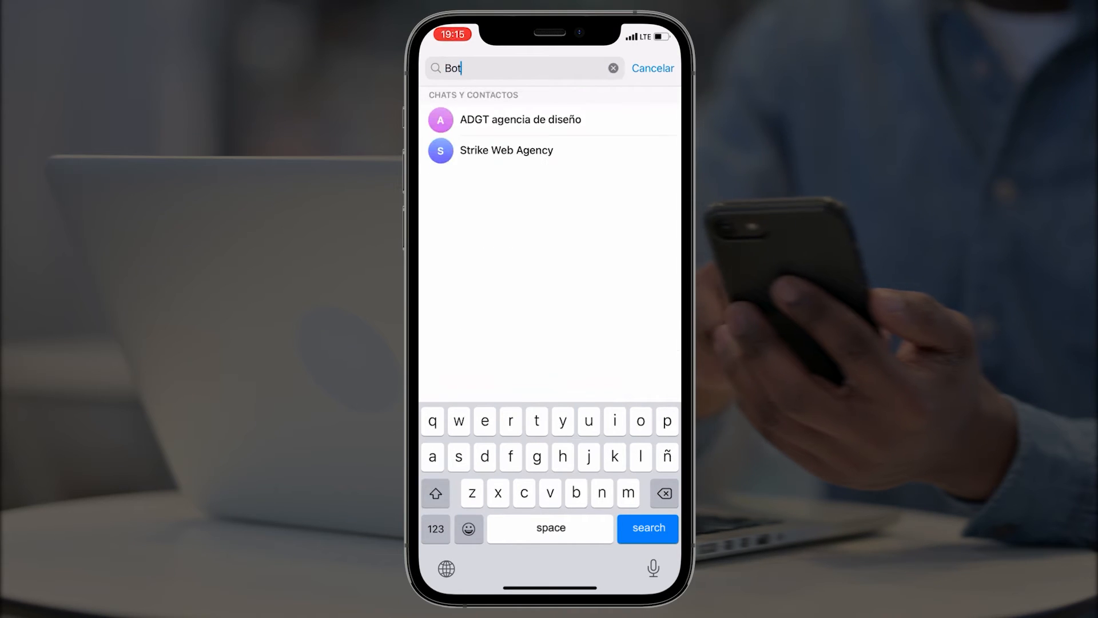
# Step: Find BotFather in Telegram search and start a conversation with it
pyautogui.write('fat')
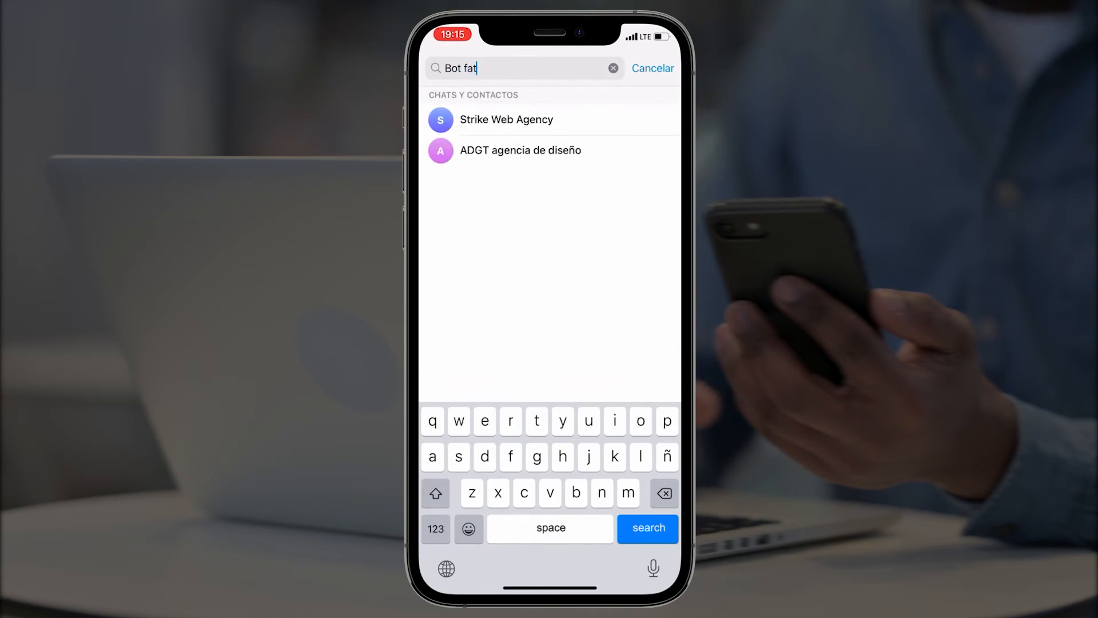
pyautogui.write('her')
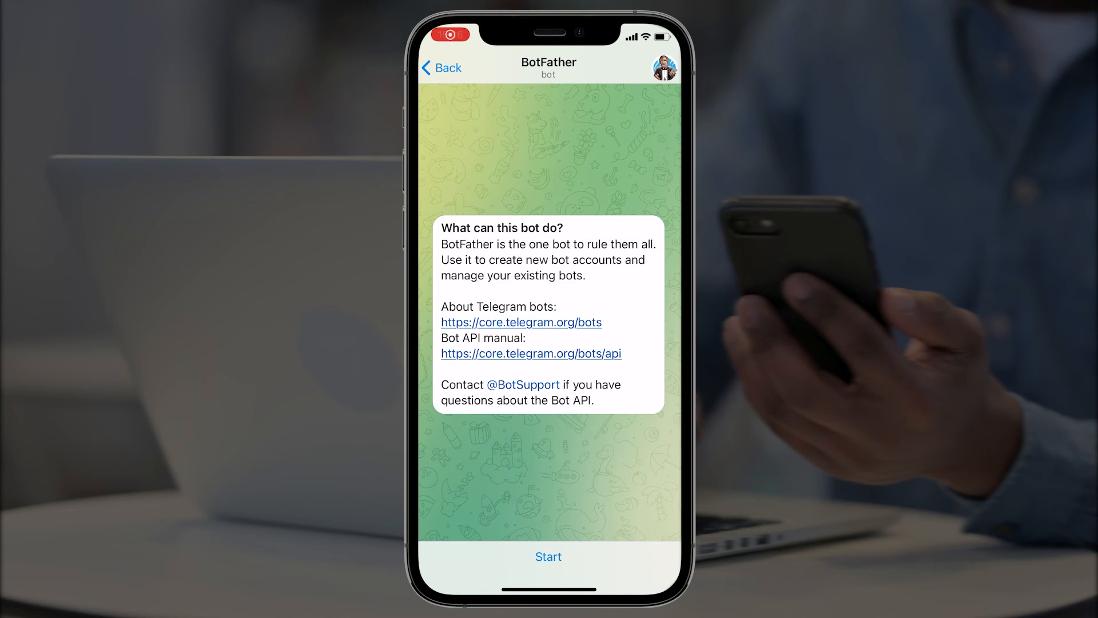
pyautogui.click(548, 556)
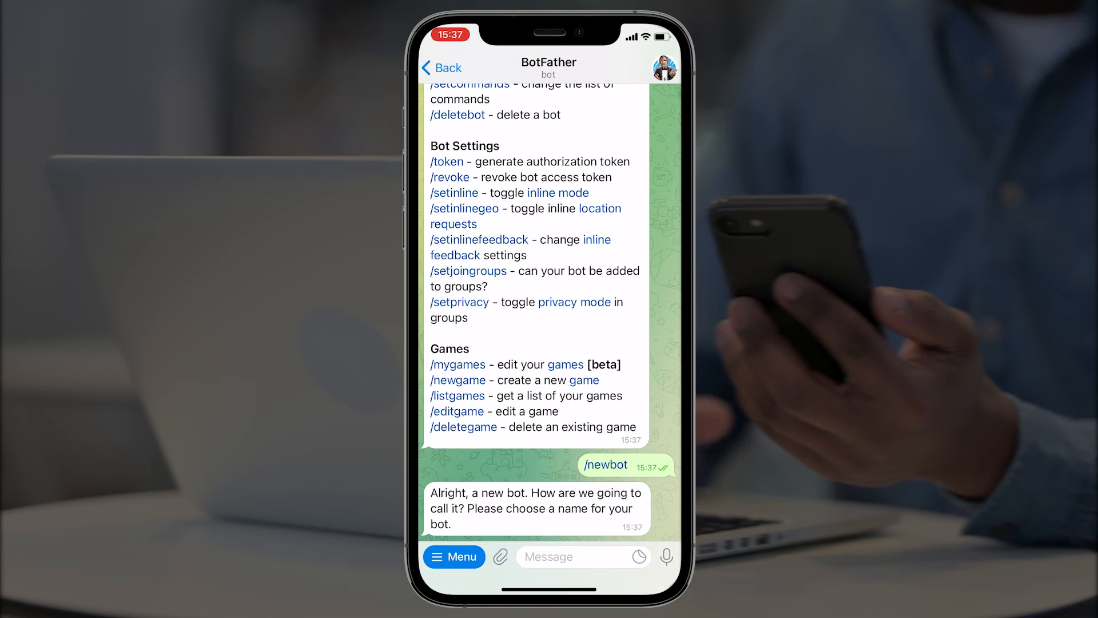
# Step: Name the new bot StrikeWebAgencySWA and submit the username StrikeWebAgency
pyautogui.click(567, 556)
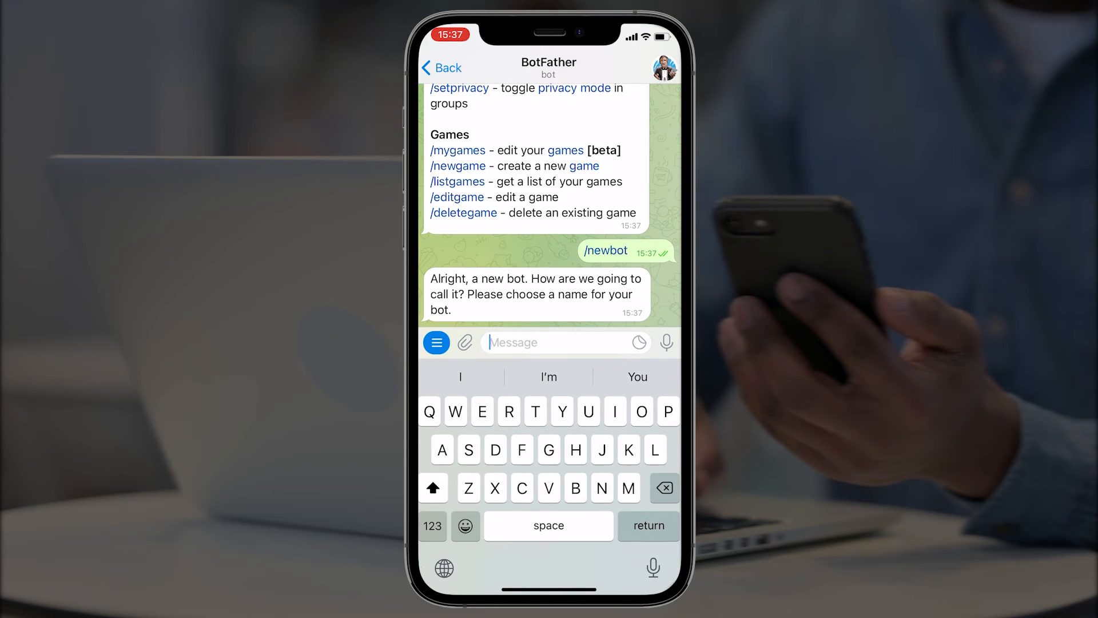
pyautogui.write('StrikeWebAgencySWA')
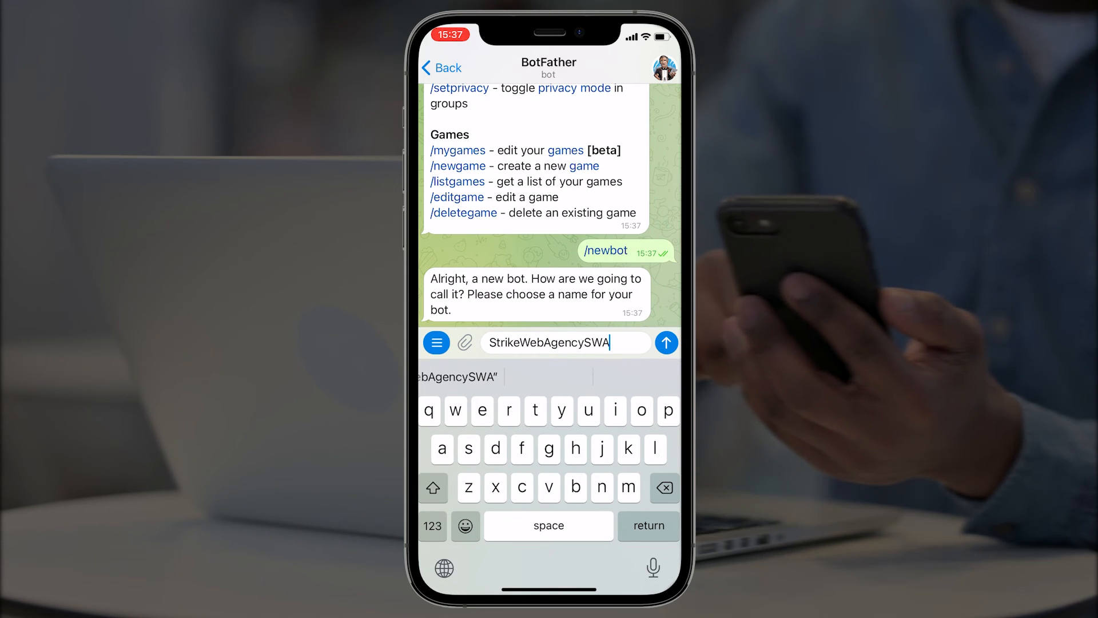
pyautogui.click(666, 343)
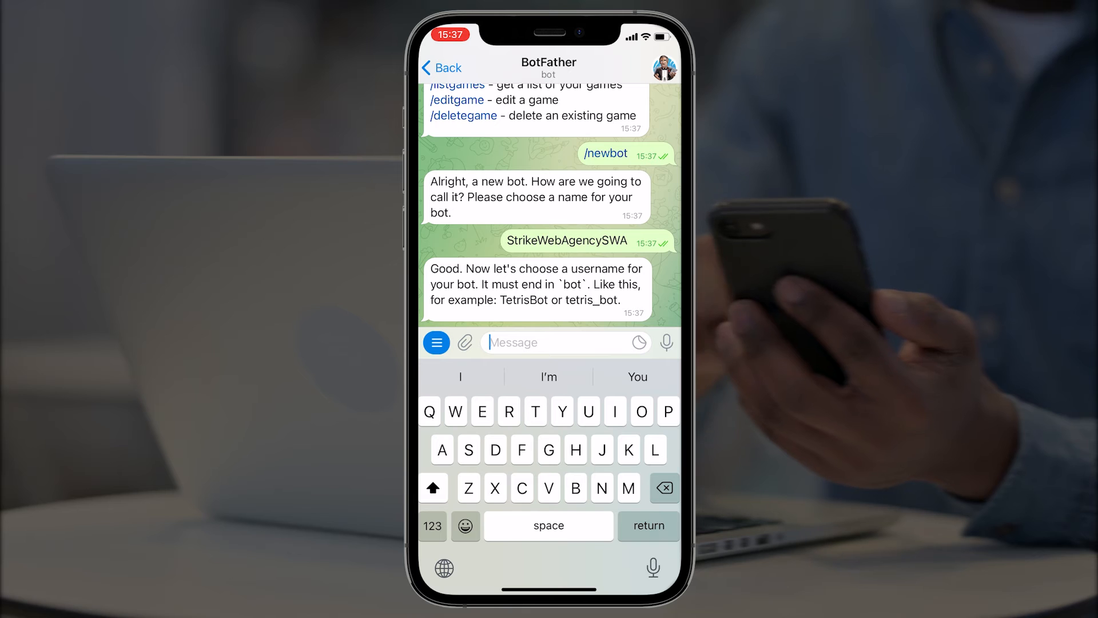
pyautogui.write('StrikeWebAgency')
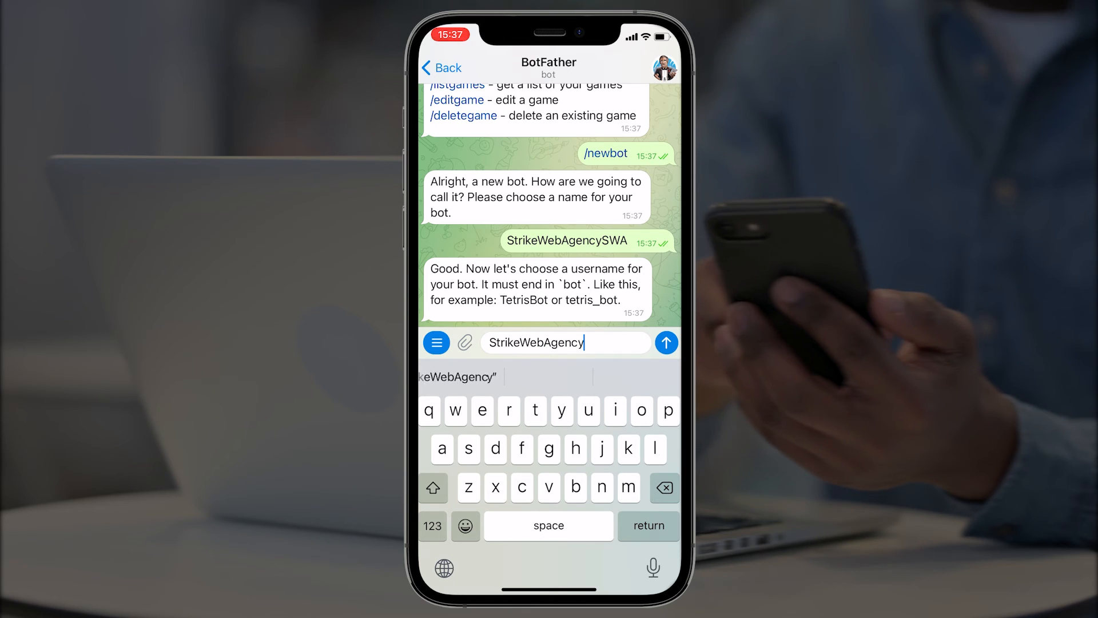
pyautogui.click(666, 343)
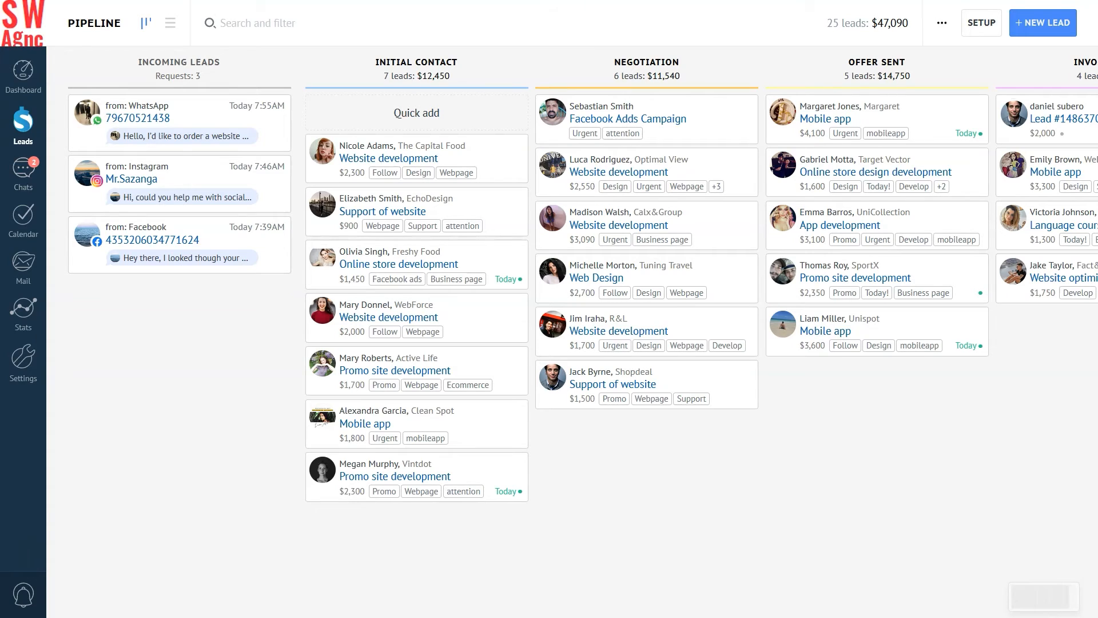
pyautogui.moveTo(23, 126)
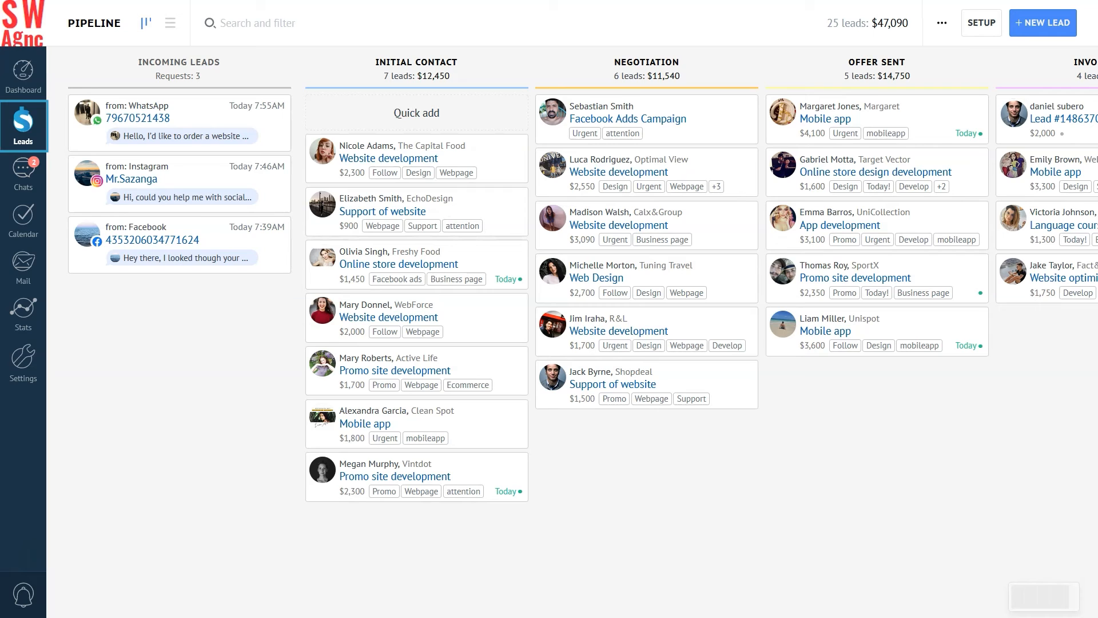
# Step: Add Telegram as a new lead source from the pipeline setup
pyautogui.click(980, 22)
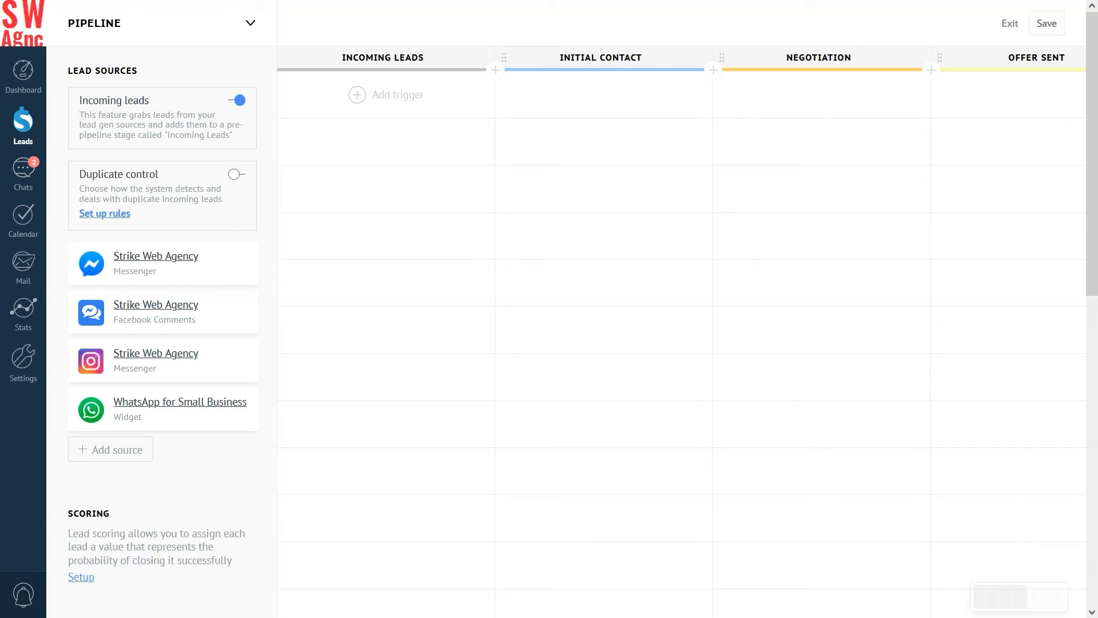
pyautogui.click(109, 449)
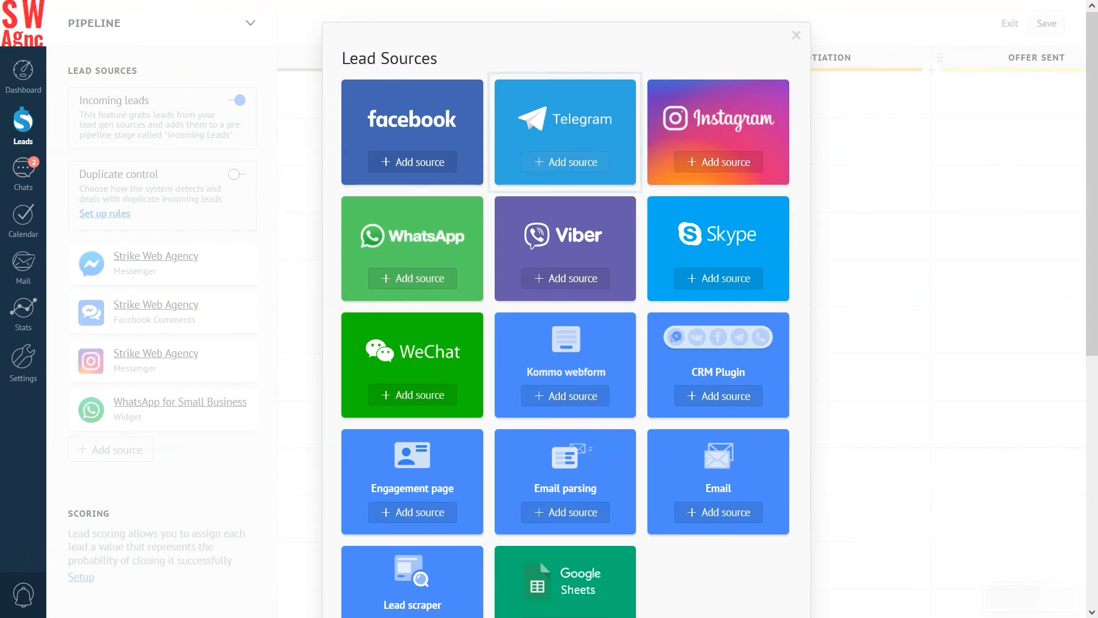
pyautogui.click(565, 162)
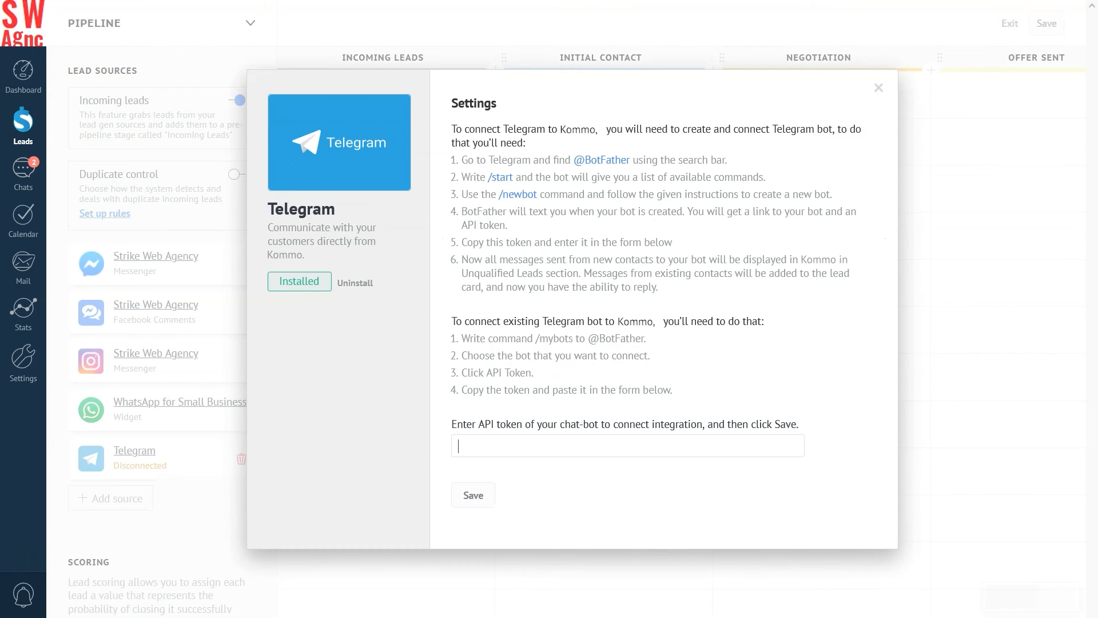
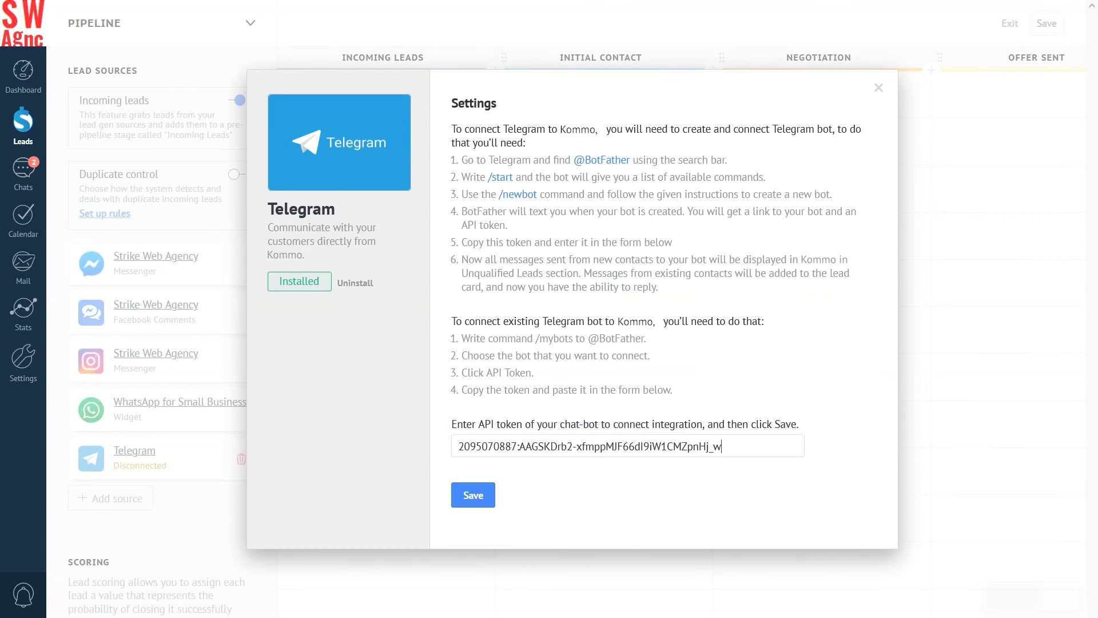
pyautogui.click(473, 494)
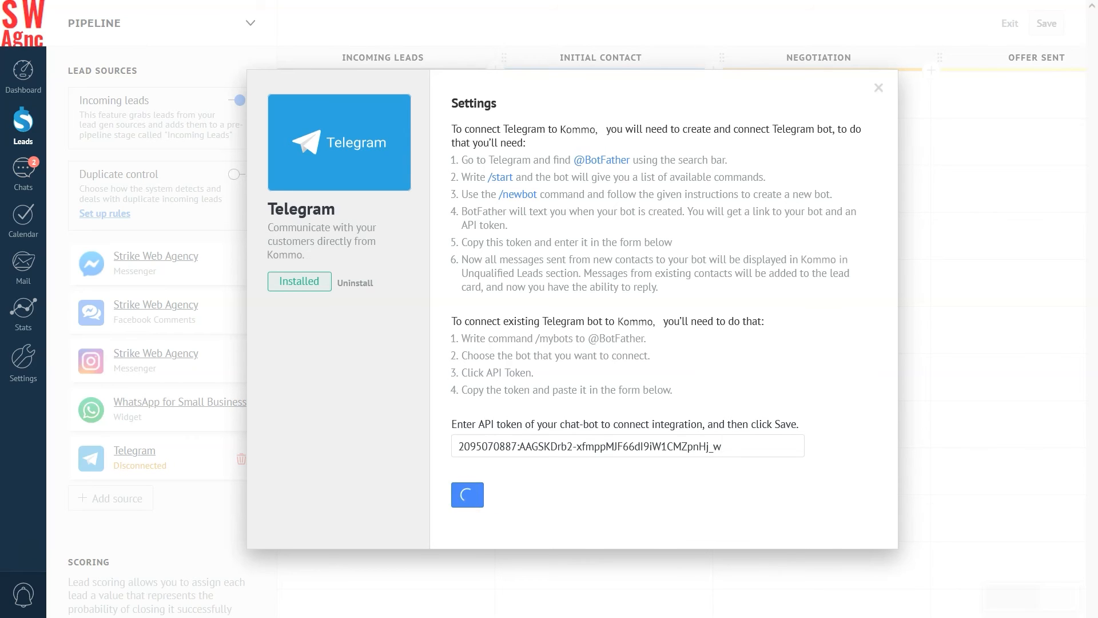
pyautogui.click(467, 494)
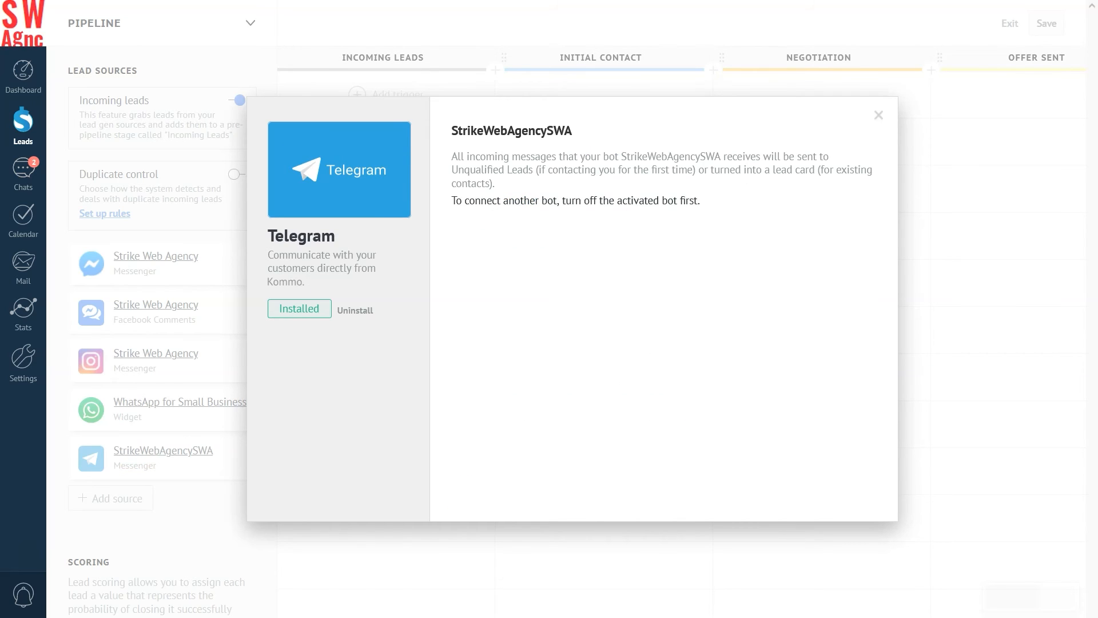
pyautogui.click(878, 115)
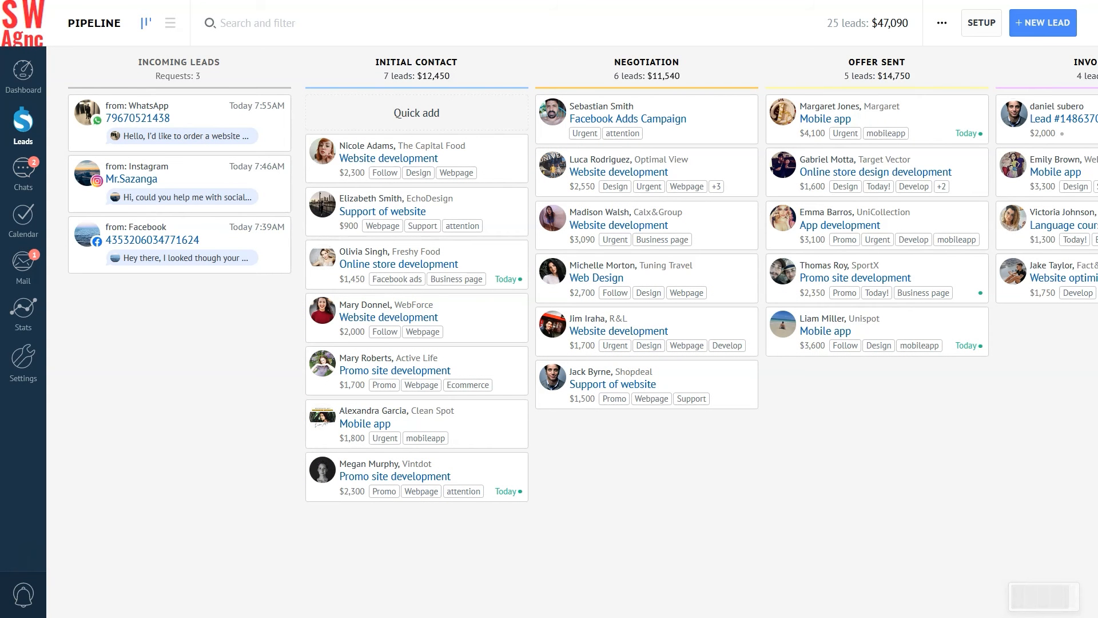
# Step: Add a CRM Plugin lead source and copy its collapsed chat button code
pyautogui.click(980, 22)
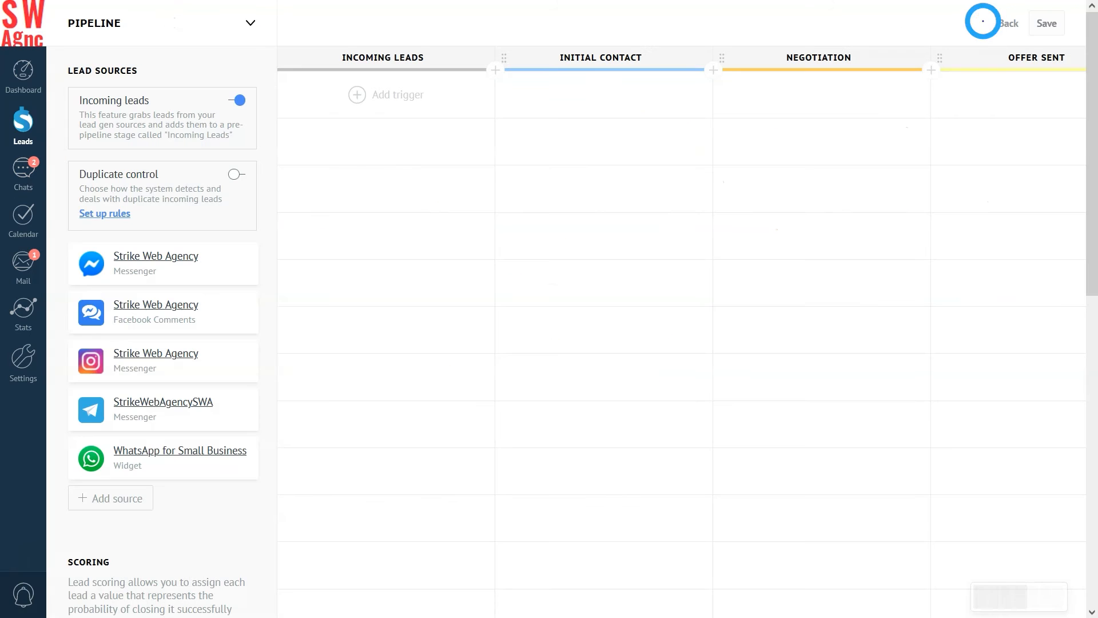
pyautogui.click(110, 497)
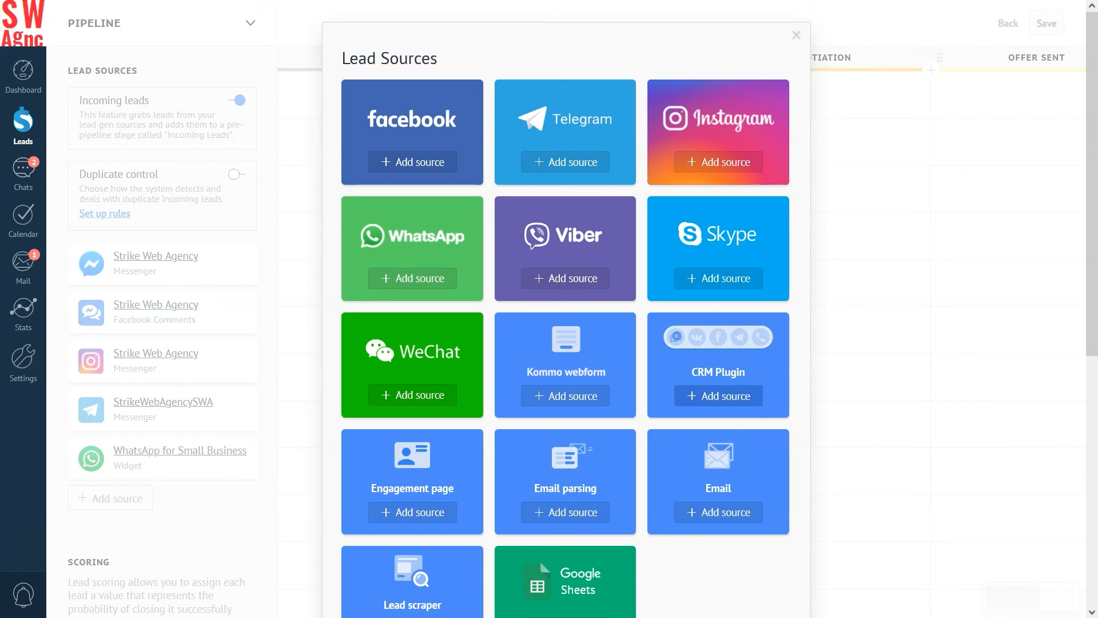
pyautogui.click(718, 396)
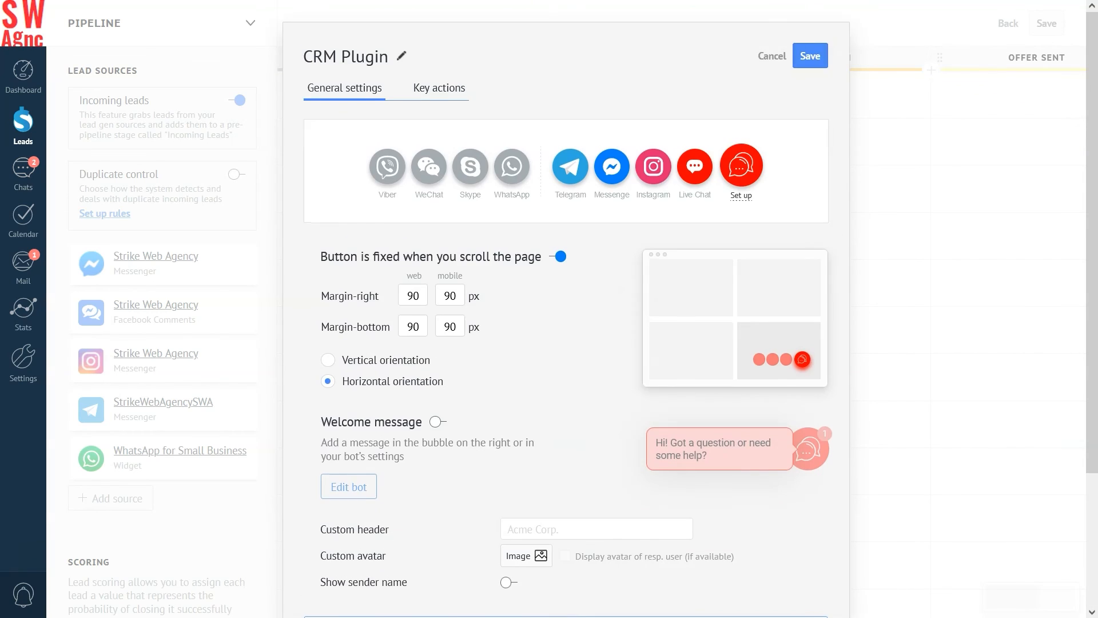
pyautogui.scroll(-3)
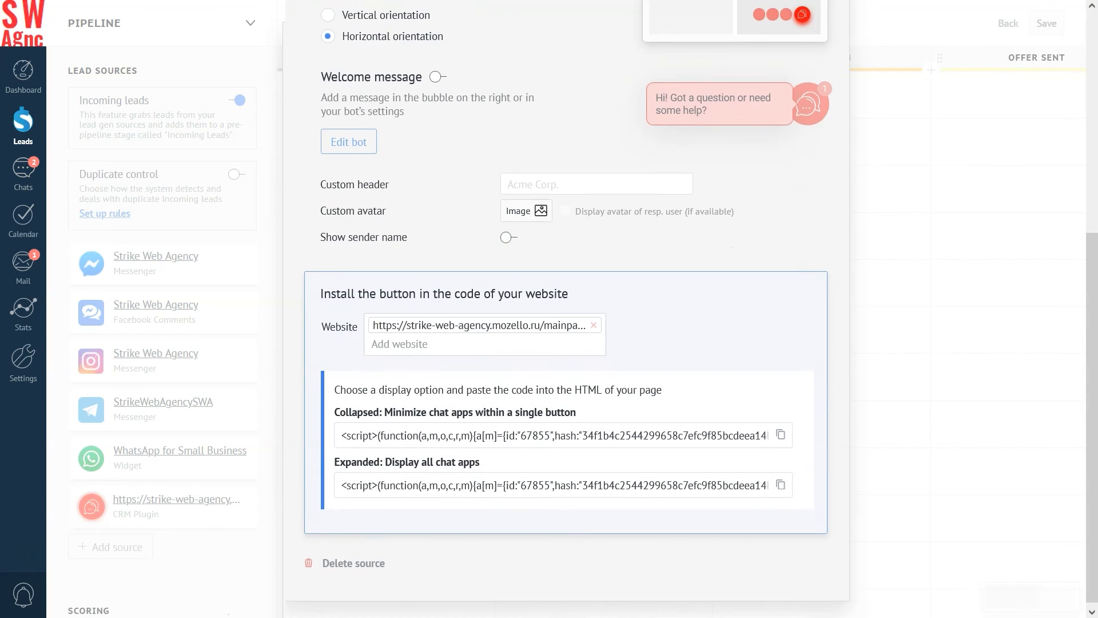
pyautogui.click(781, 434)
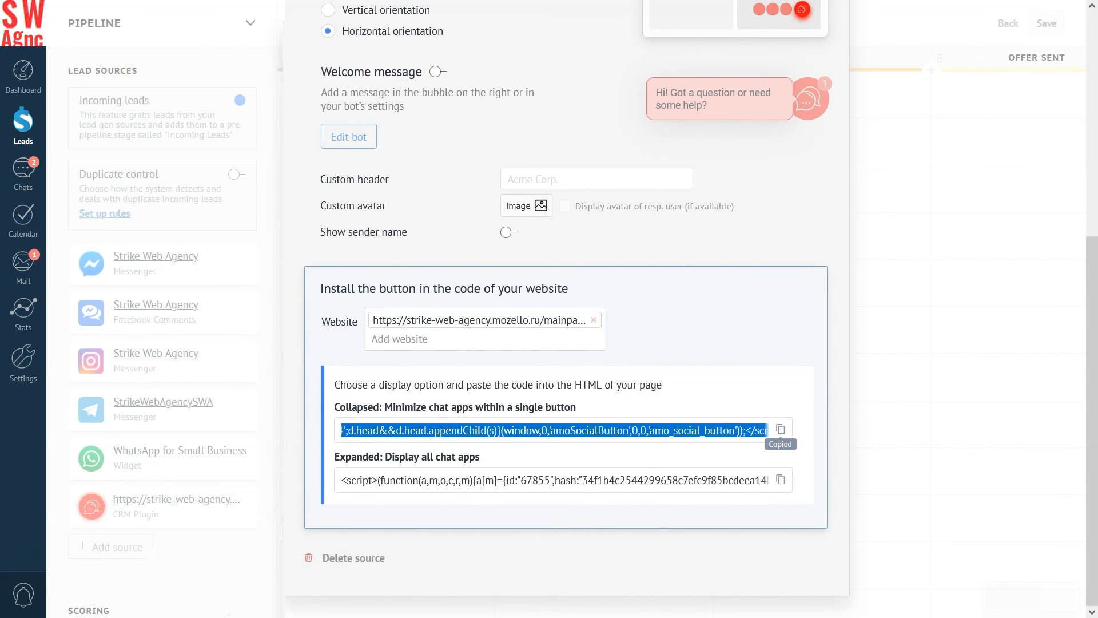
pyautogui.scroll(3)
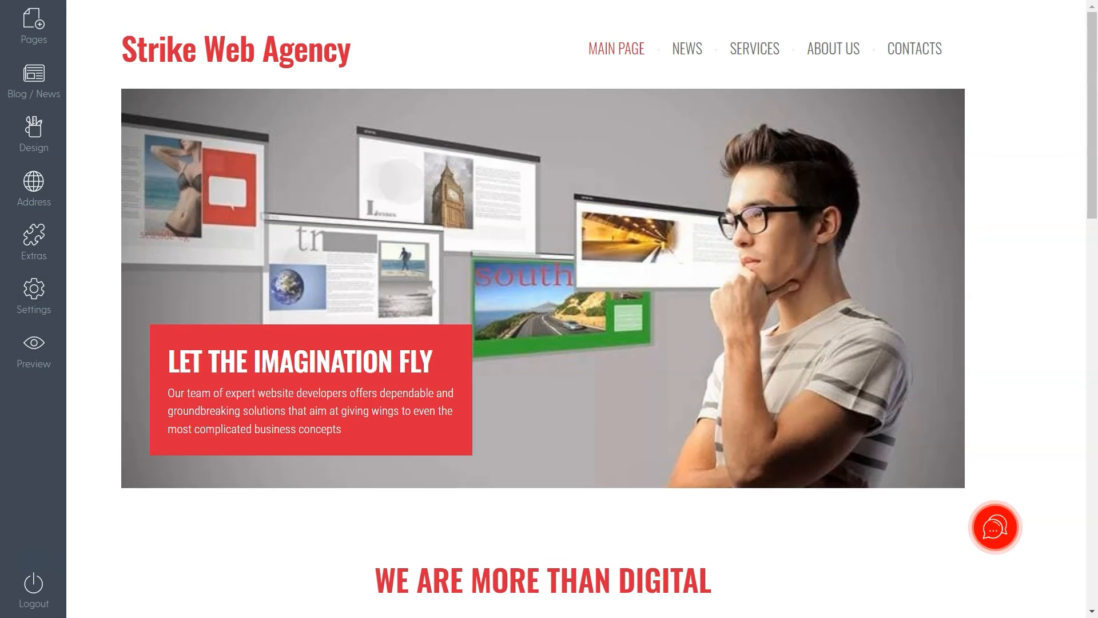
# Step: Paste the amoCRM chat button script into Mozello's BODY HTML code and save
pyautogui.click(34, 296)
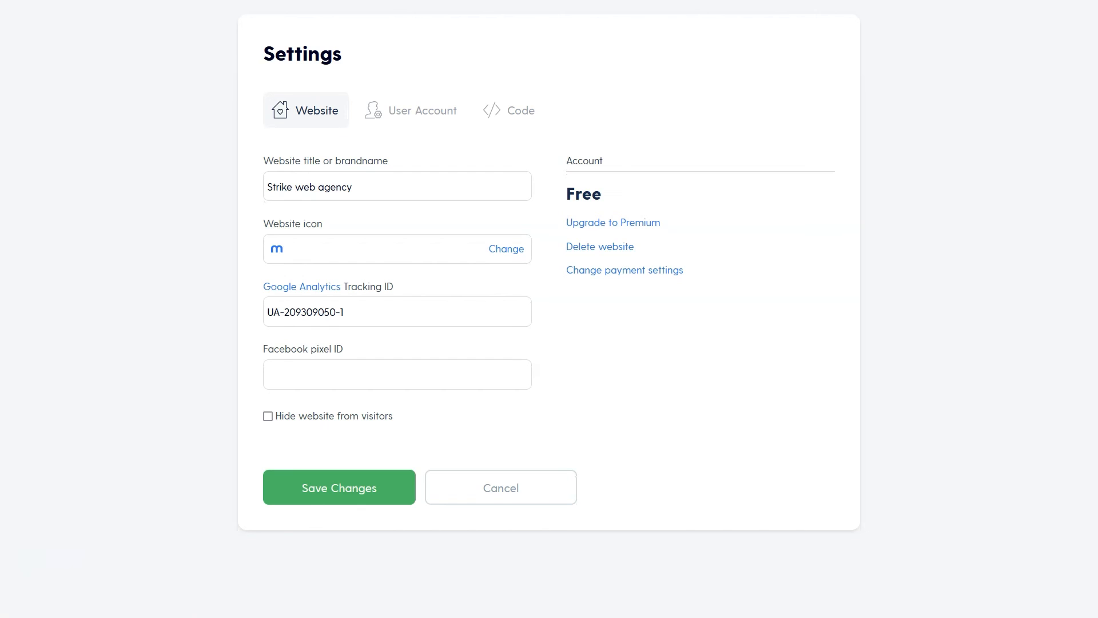
pyautogui.click(509, 110)
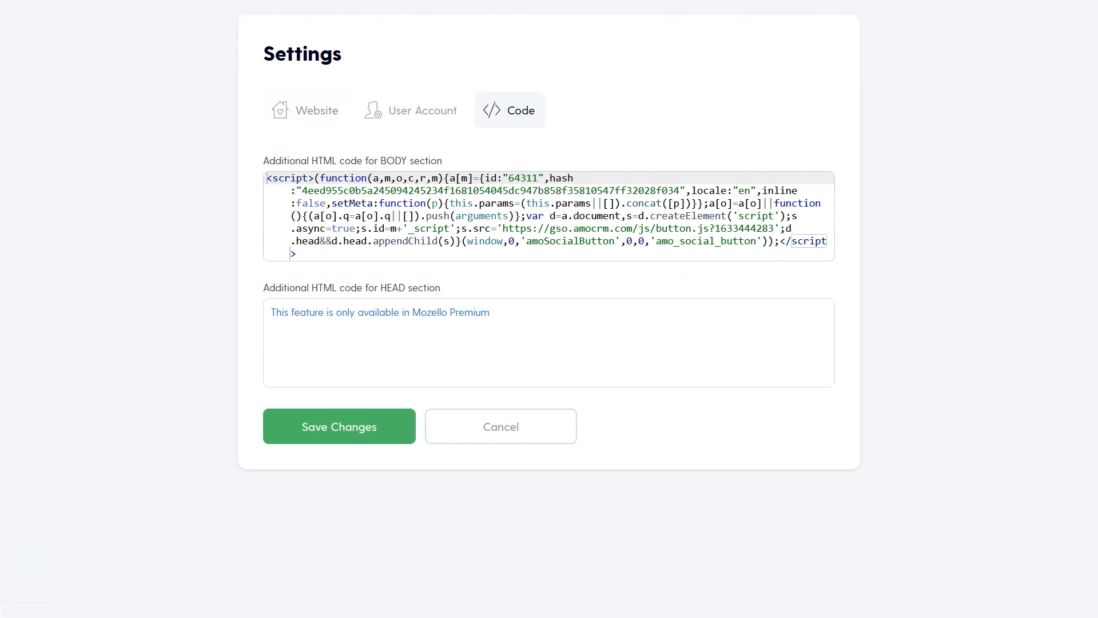
pyautogui.click(340, 426)
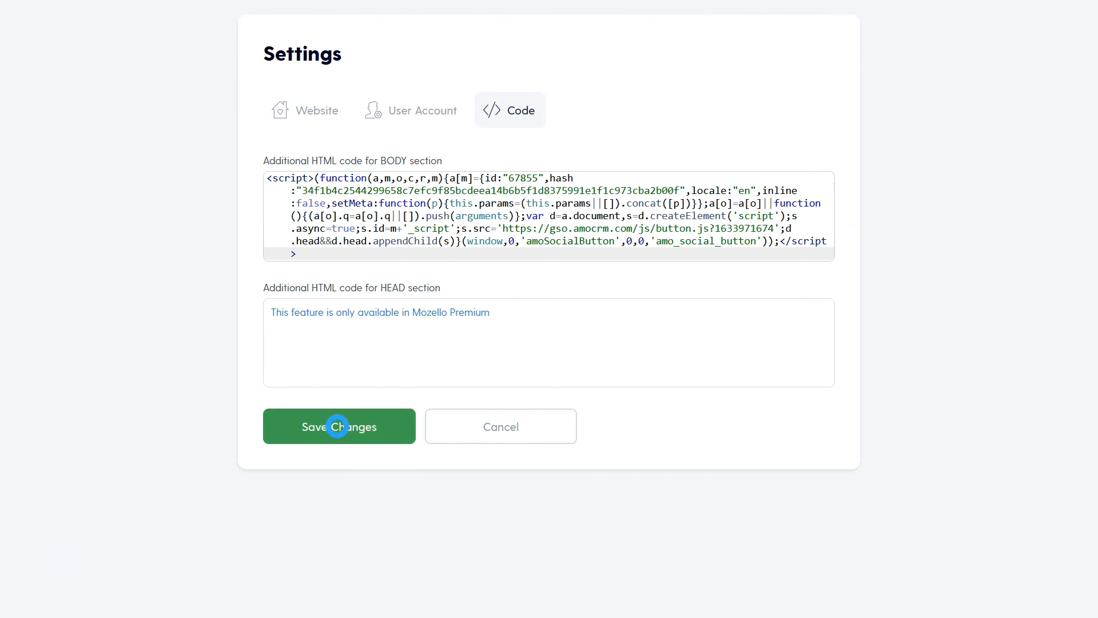